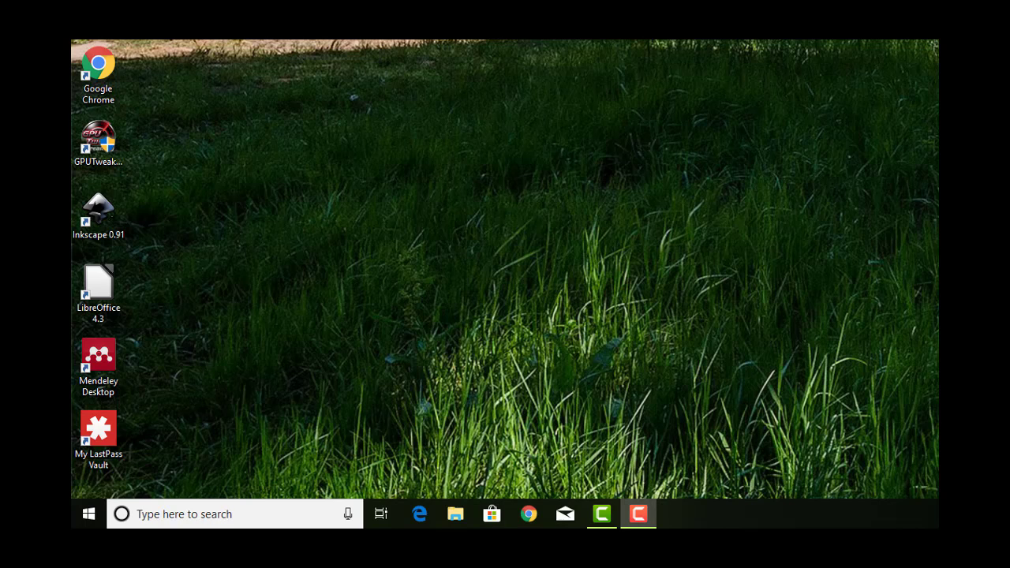
pyautogui.moveTo(762, 422)
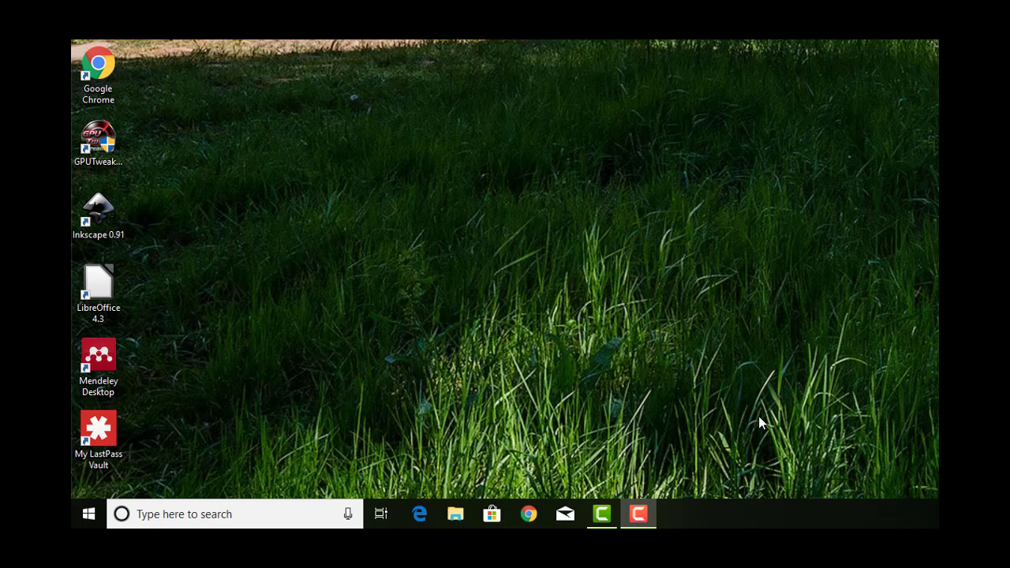
# Step: Launch Google Chrome from its desktop shortcut
pyautogui.click(528, 514)
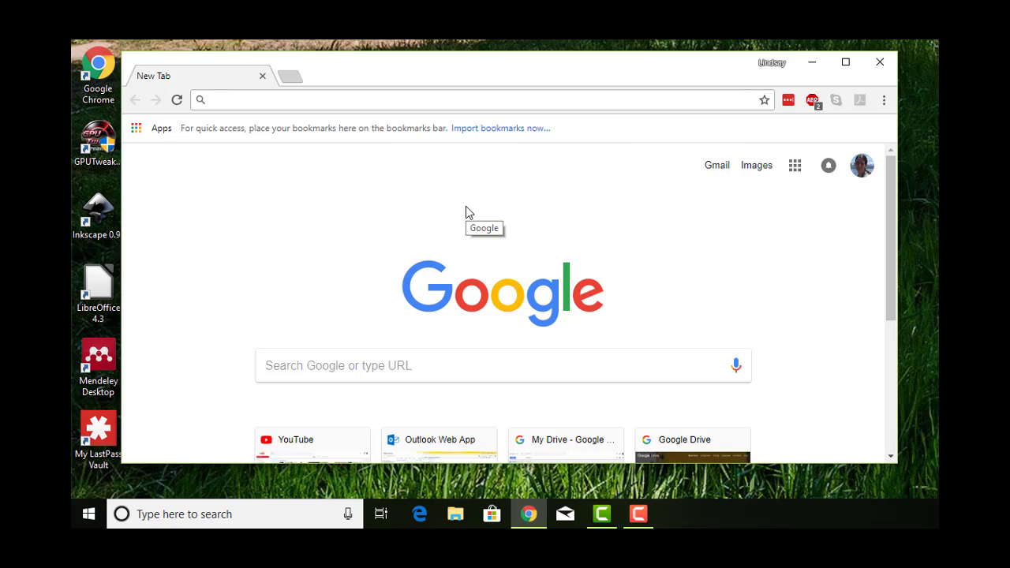
# Step: Go to r-project.org and follow the CRAN link to the CRAN Mirrors list
pyautogui.write('r-project.org')
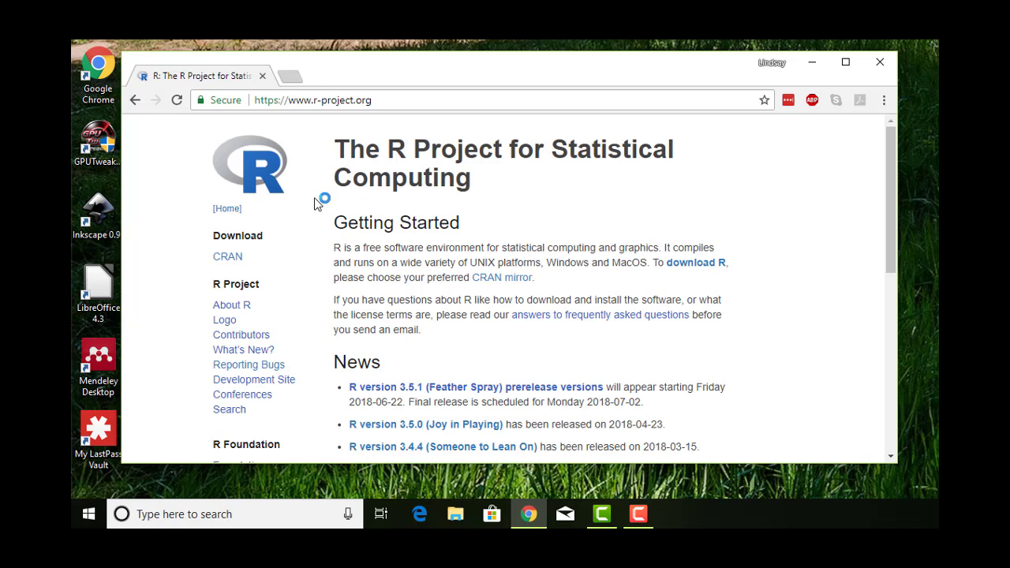
pyautogui.moveTo(208, 261)
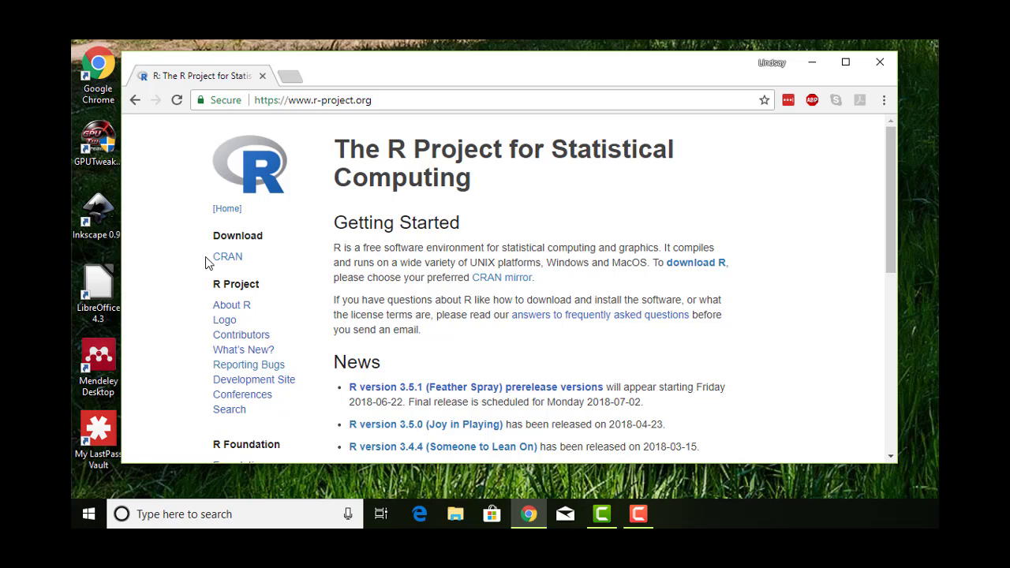
pyautogui.moveTo(227, 257)
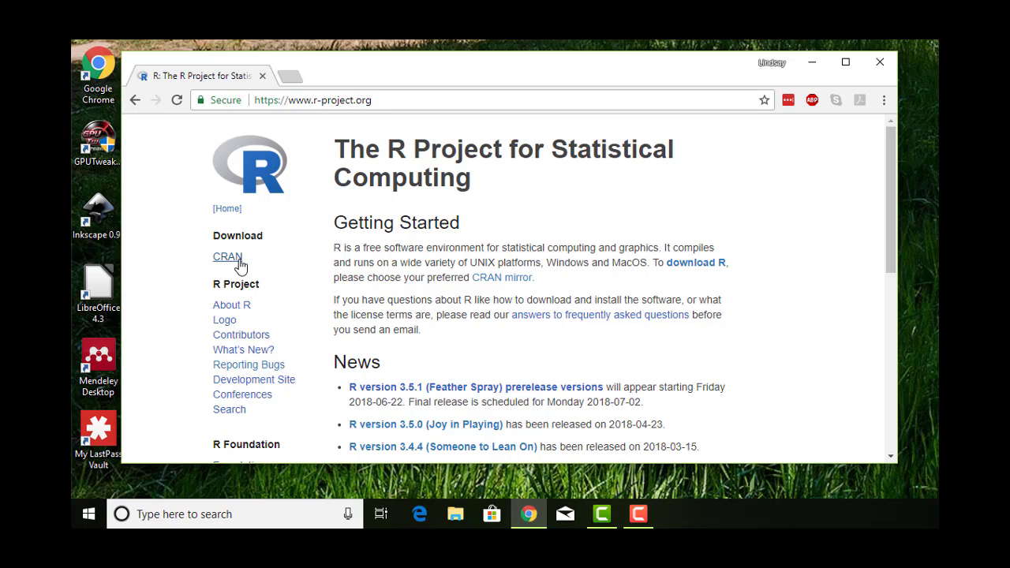
pyautogui.click(227, 256)
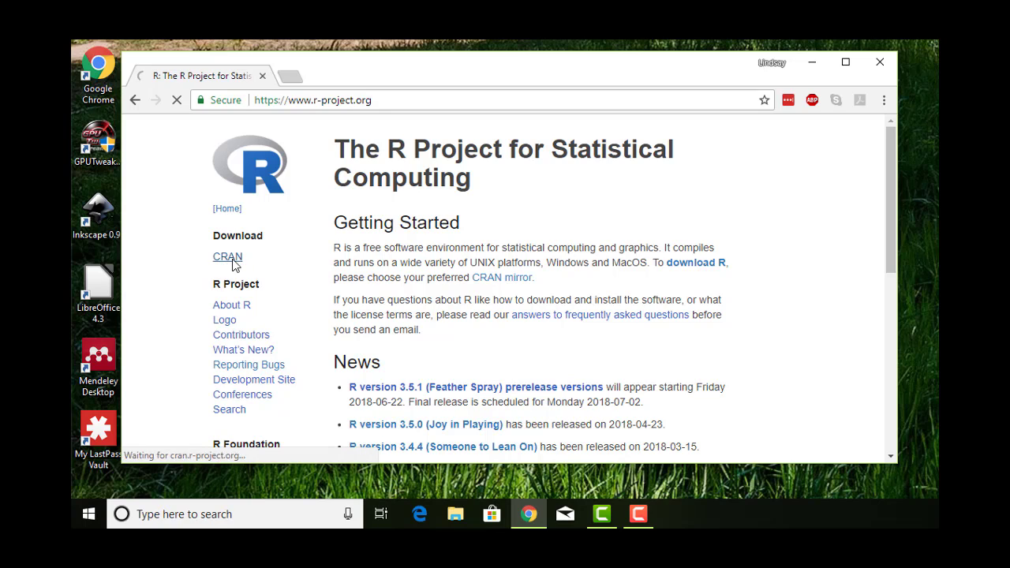
pyautogui.click(228, 256)
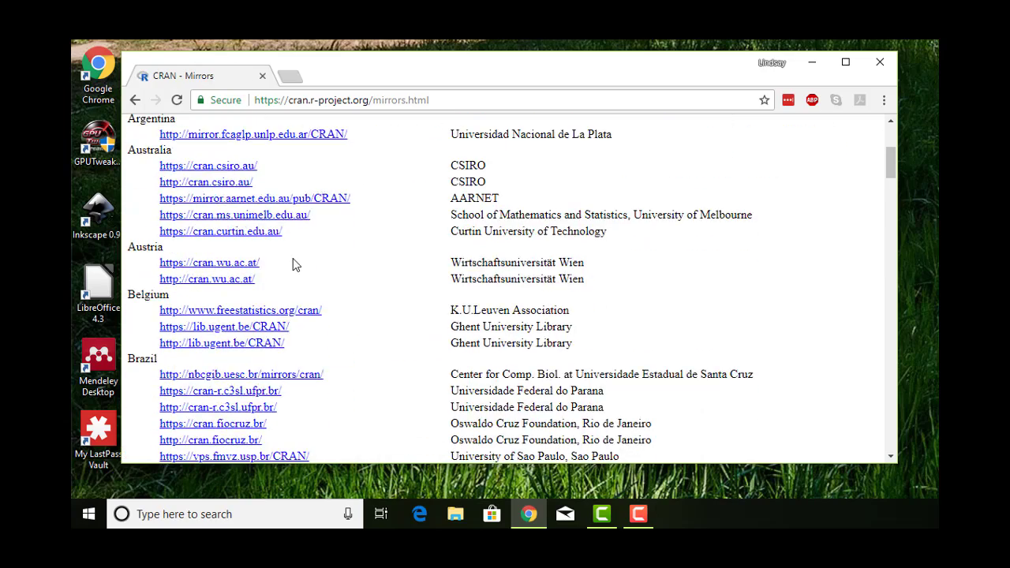
pyautogui.scroll(3)
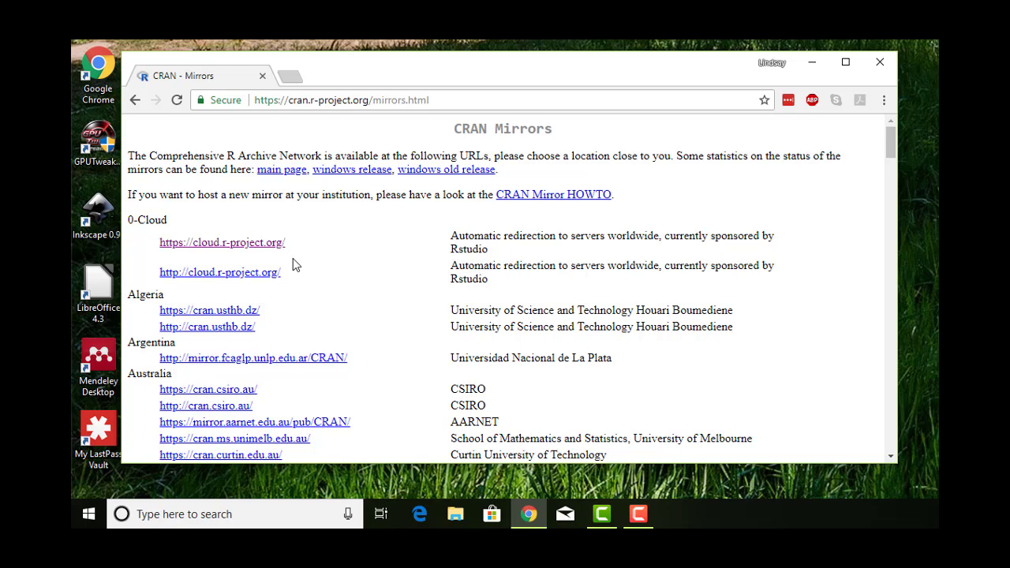
pyautogui.moveTo(282, 250)
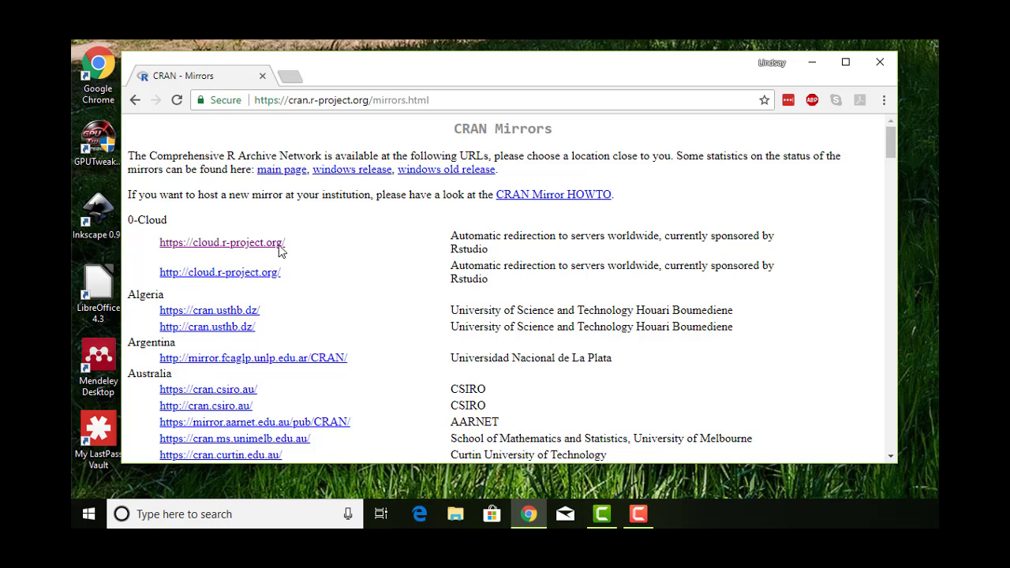
pyautogui.moveTo(224, 251)
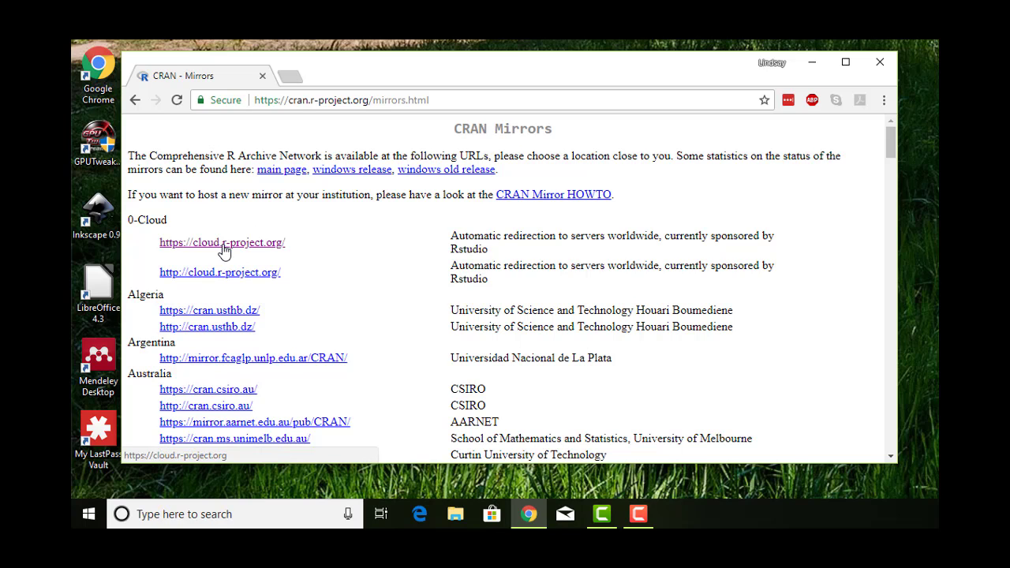
# Step: Open CRAN from the cloud.r-project.org mirror and highlight the precompiled-binary notes while explaining
pyautogui.click(222, 242)
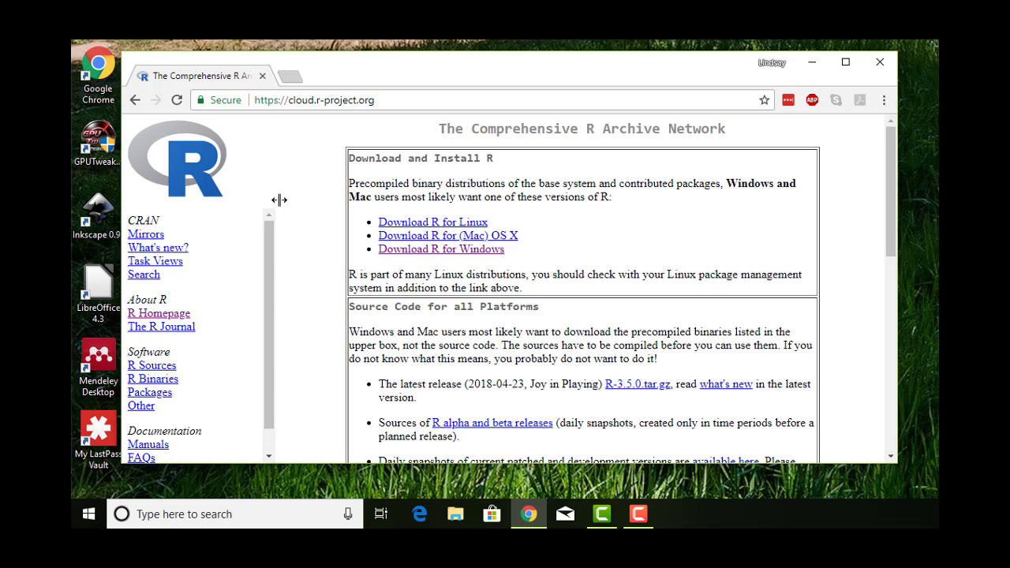
pyautogui.moveTo(419, 282)
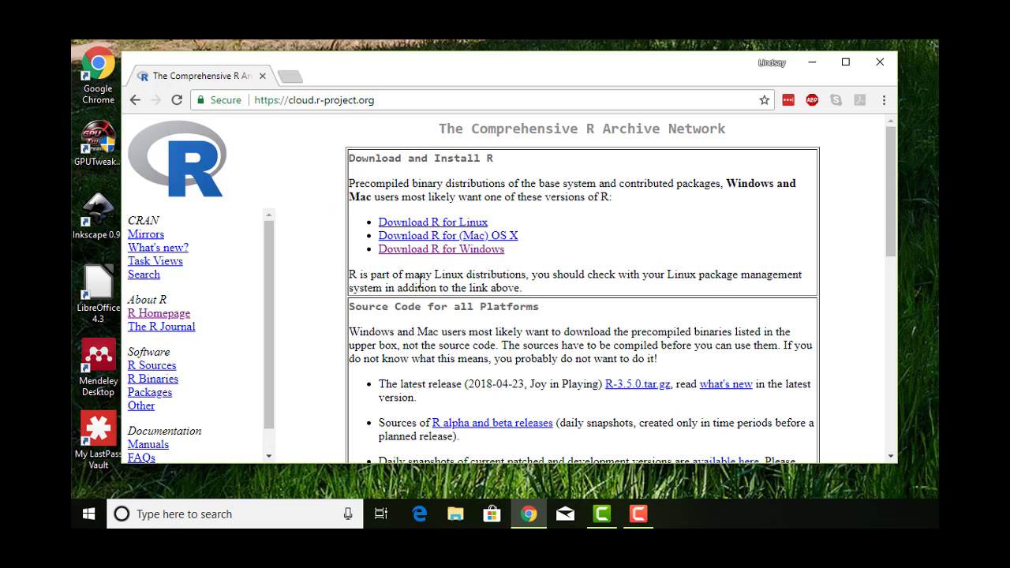
pyautogui.moveTo(480, 220)
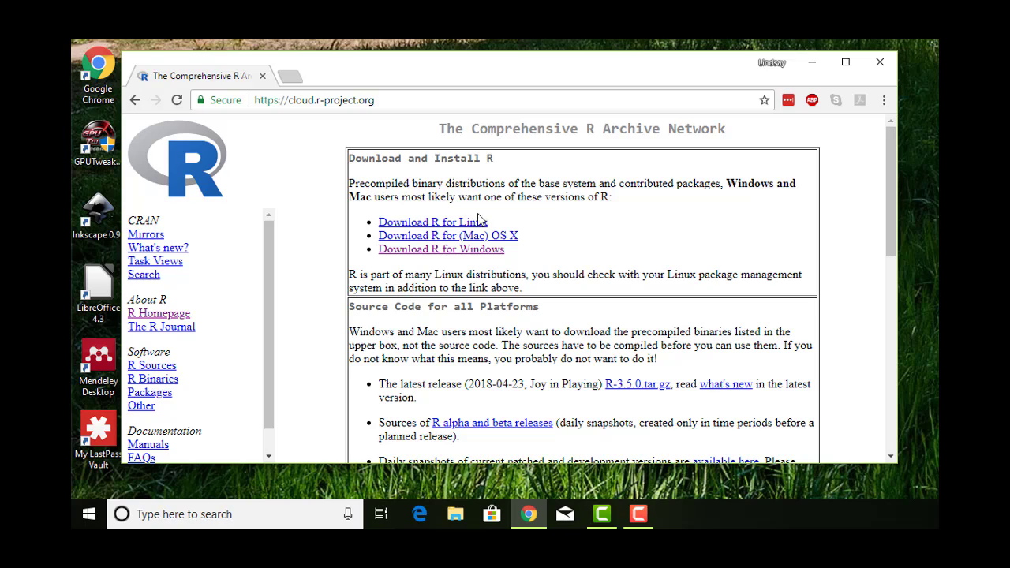
pyautogui.moveTo(483, 173)
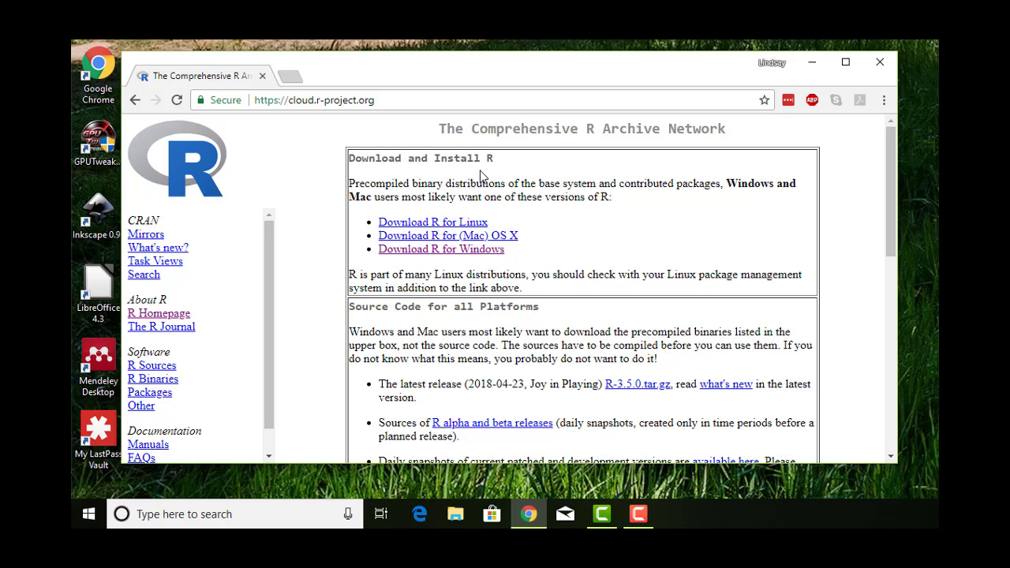
pyautogui.doubleClick(365, 182)
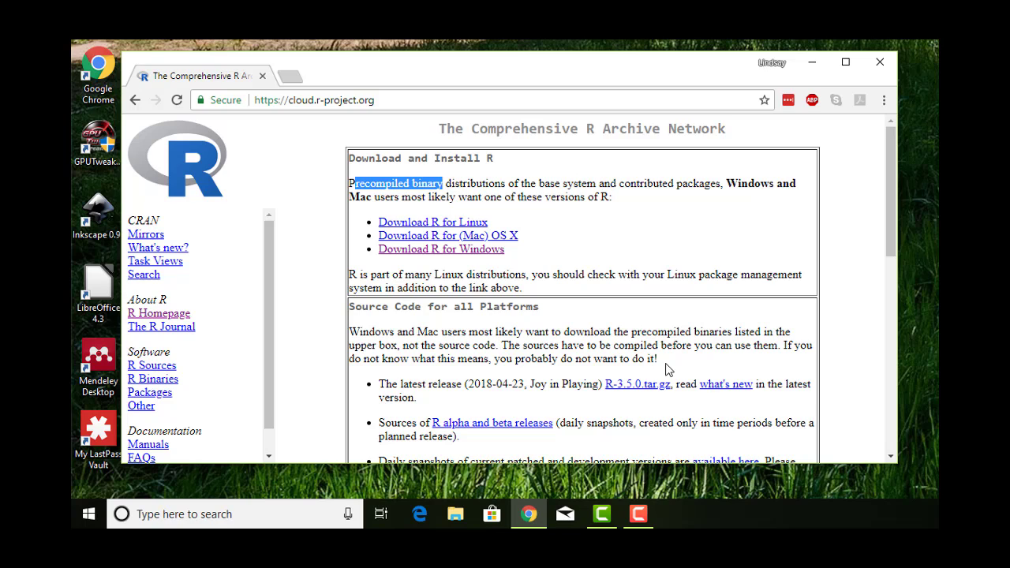
pyautogui.moveTo(502, 345); pyautogui.dragTo(658, 359)
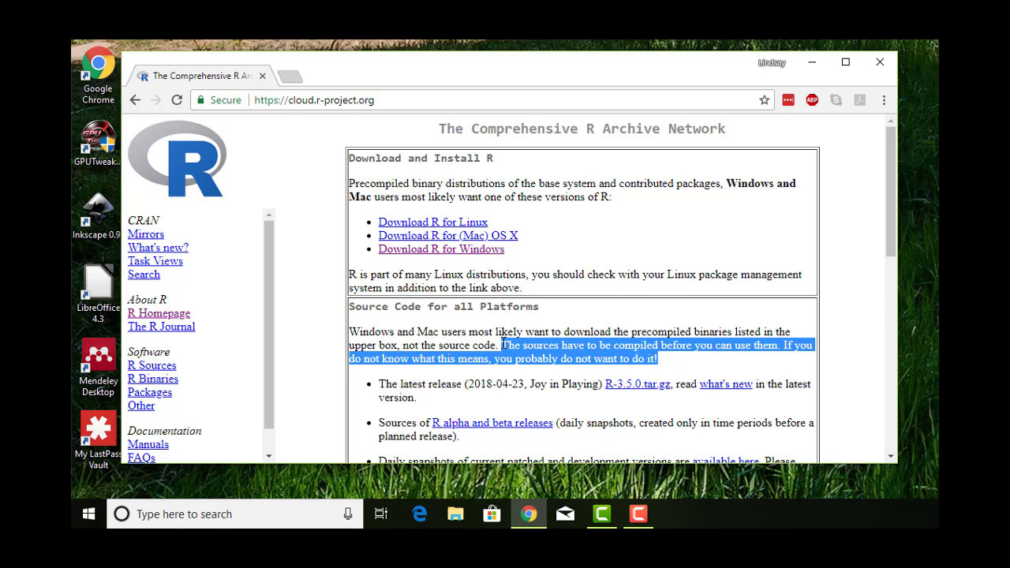
pyautogui.moveTo(740, 379)
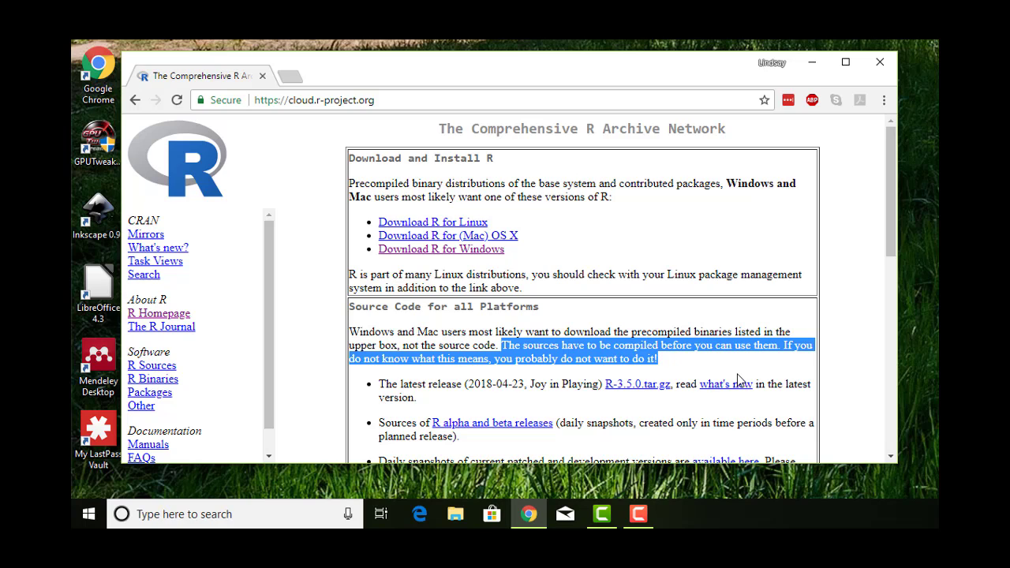
pyautogui.click(509, 285)
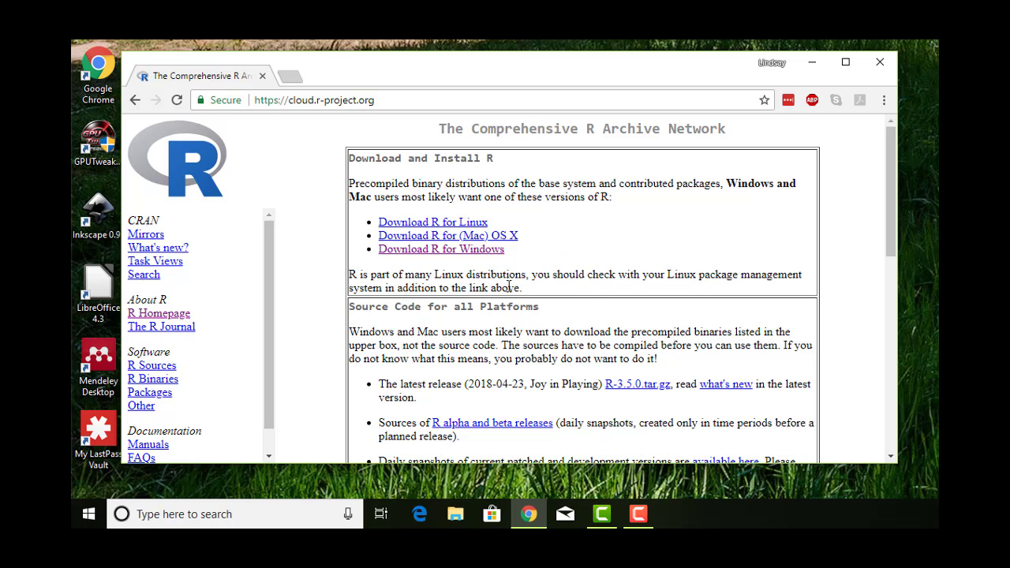
pyautogui.moveTo(441, 249)
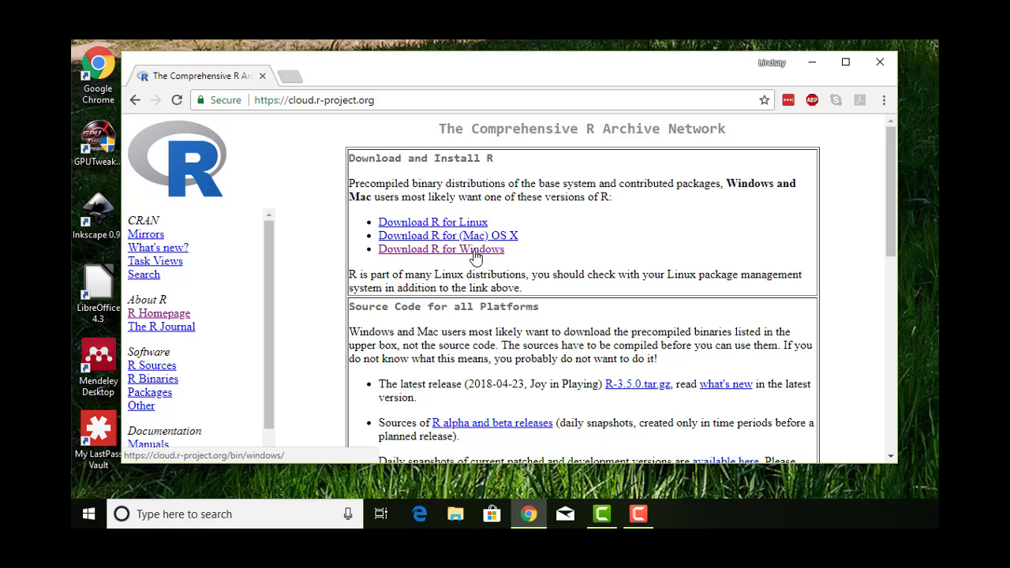
pyautogui.moveTo(440, 254)
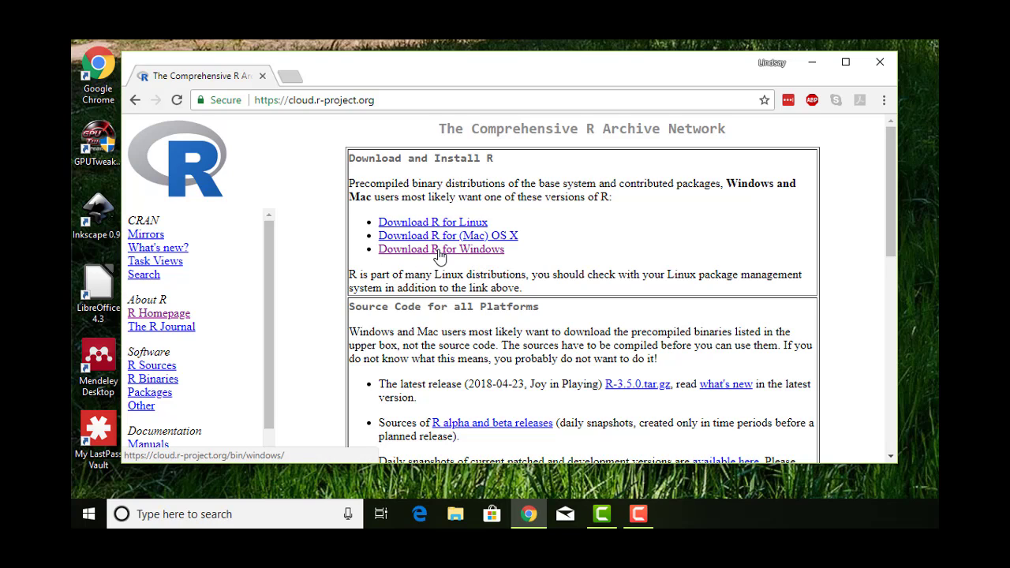
# Step: Follow Download R for Windows > base to reach the R-3.5.0 for Windows page
pyautogui.click(442, 248)
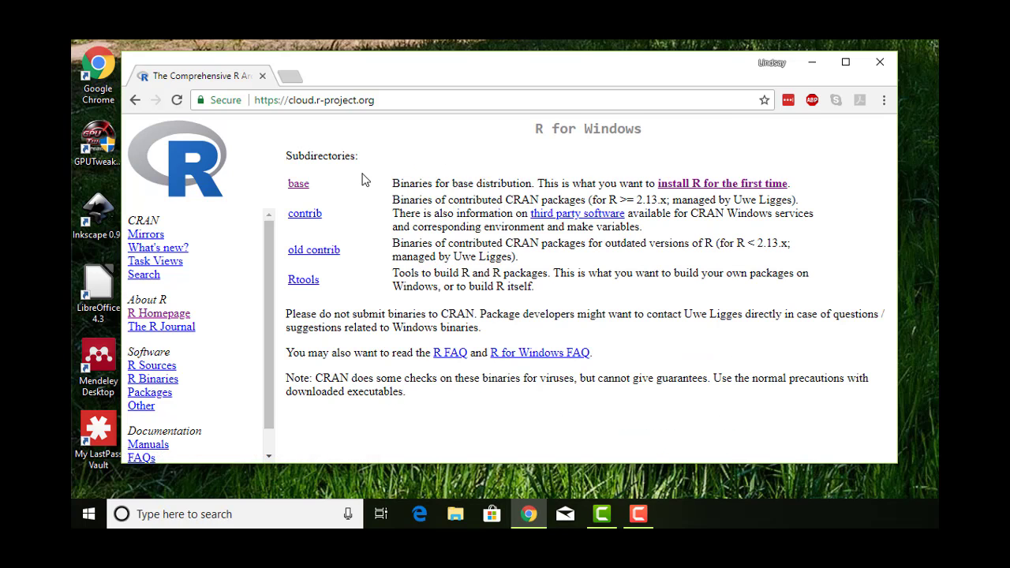
pyautogui.click(298, 183)
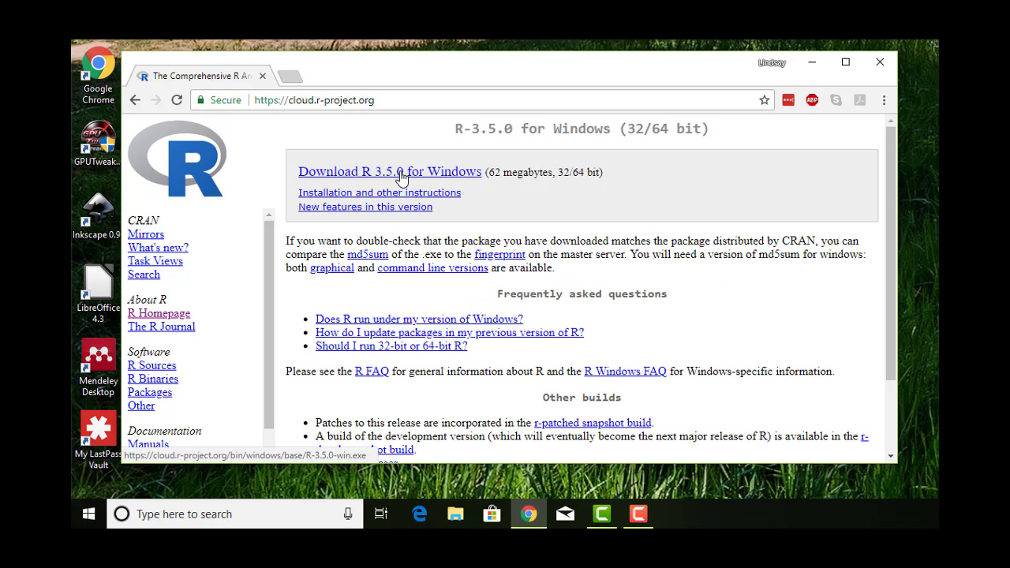
pyautogui.moveTo(453, 175)
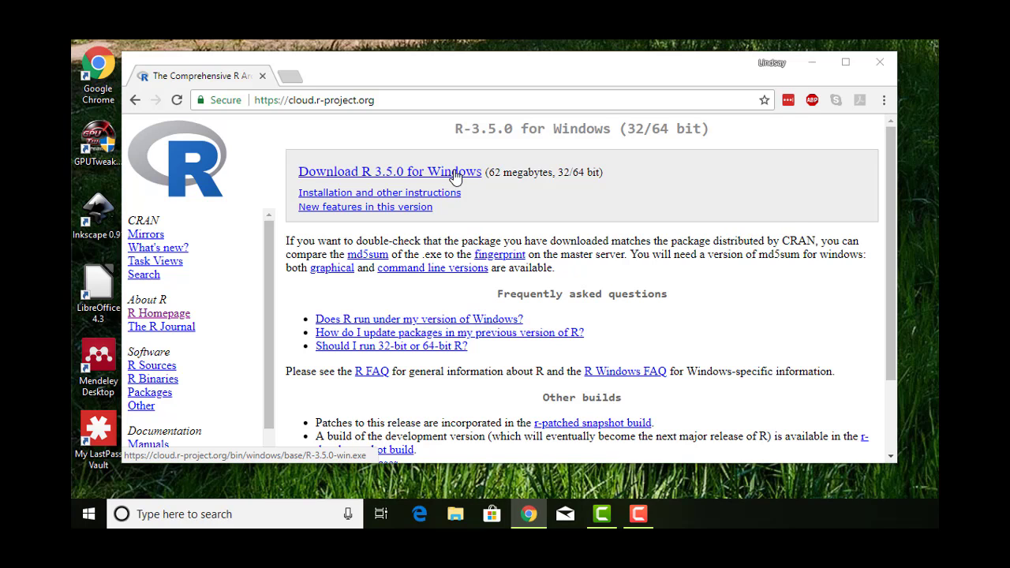
# Step: Start the R 3.5.0 Windows installer download, then dismiss the save prompt
pyautogui.click(390, 171)
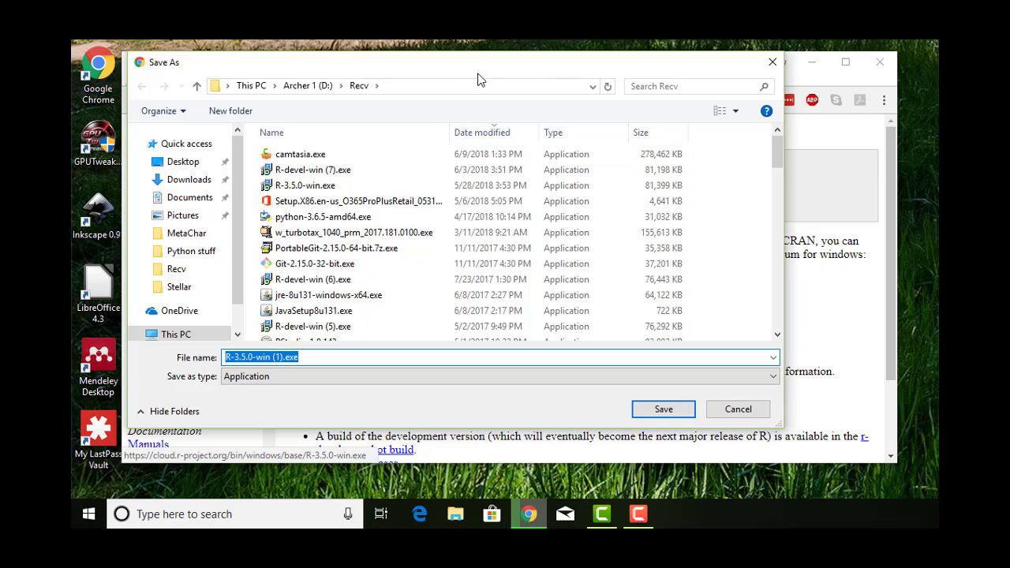
pyautogui.moveTo(726, 162)
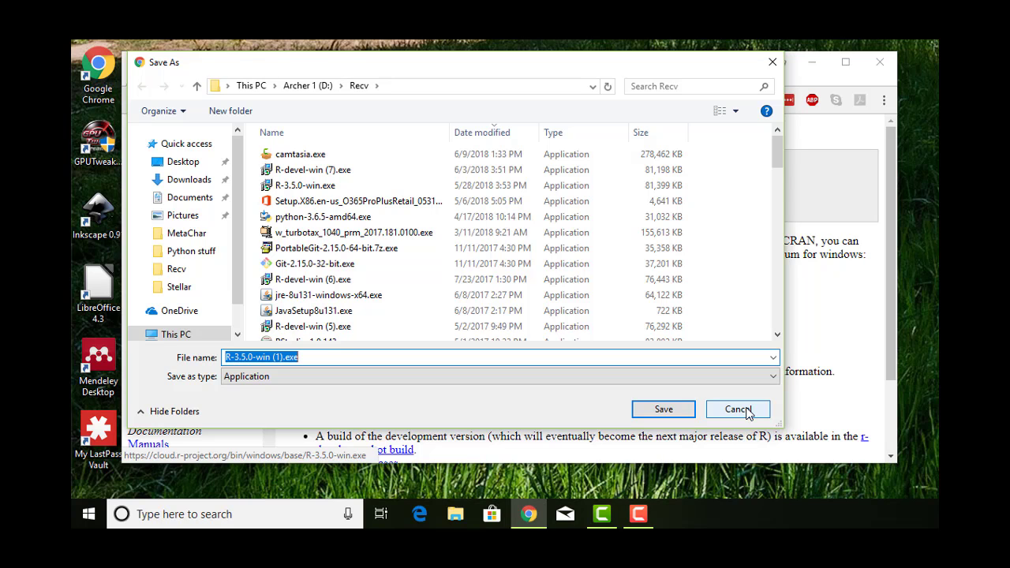
pyautogui.click(737, 409)
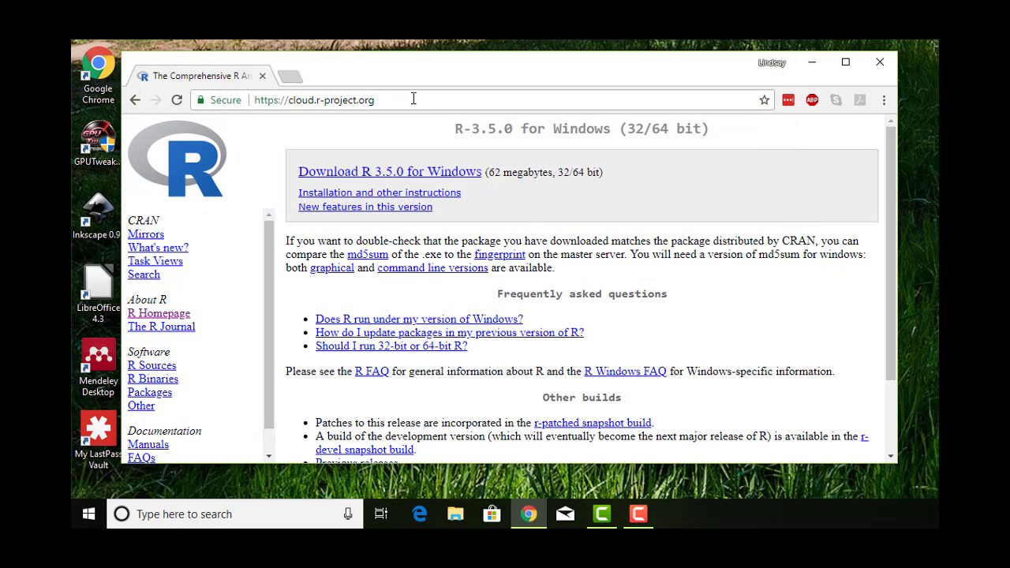
# Step: Go to rstudio.com and reach the RStudio download page listing Desktop and Server editions
pyautogui.click(316, 99)
pyautogui.write('https://www.rstudio.com')
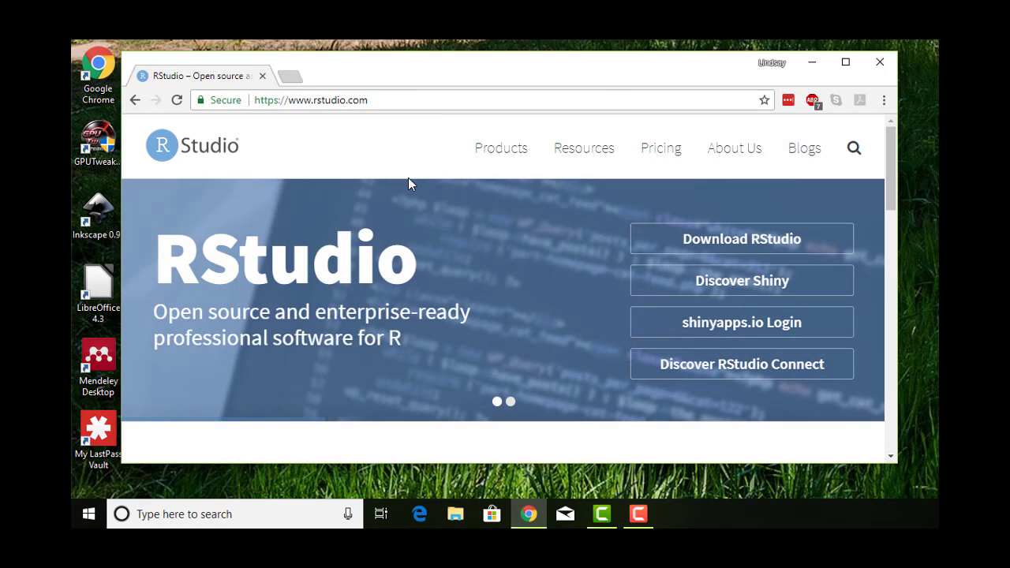
pyautogui.scroll(-3)
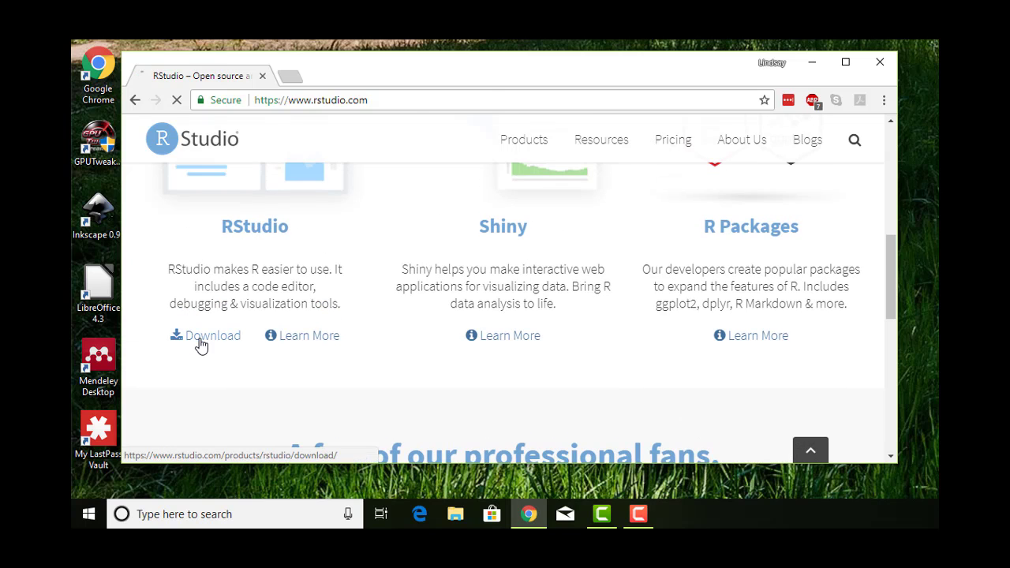
pyautogui.click(206, 335)
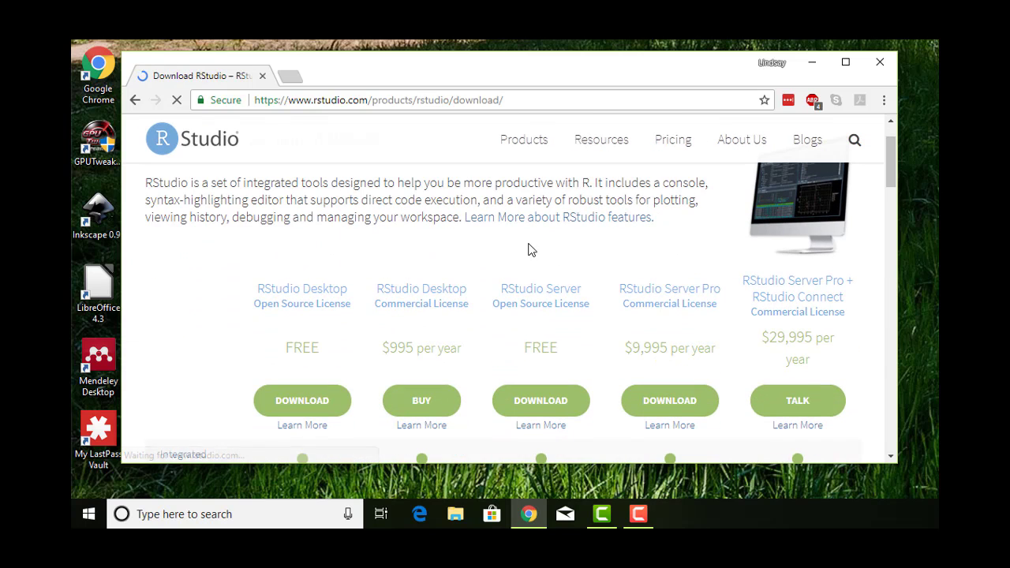
pyautogui.scroll(-3)
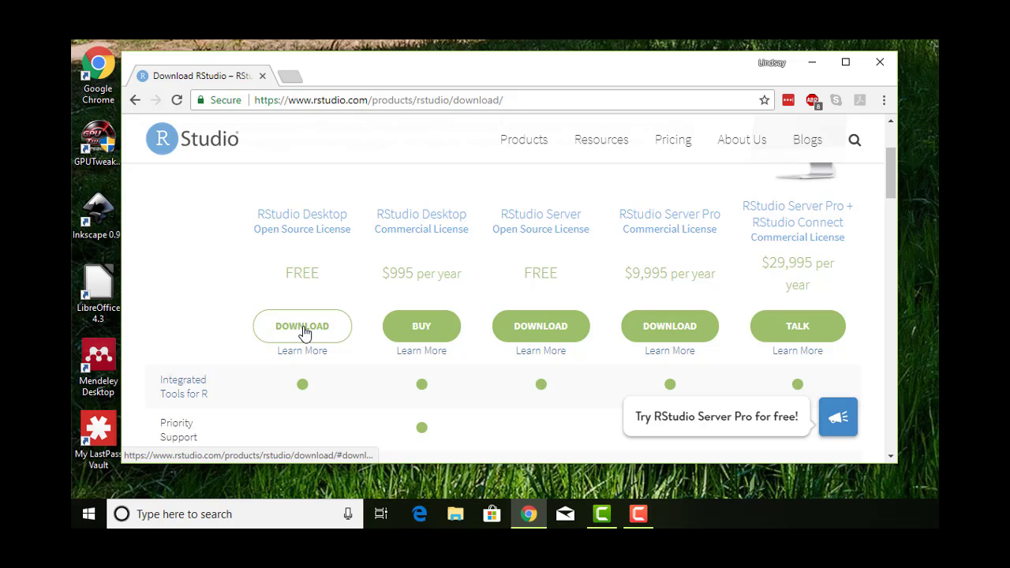
# Step: Choose the free RStudio Desktop edition and download the RStudio 1.1.453 Windows installer
pyautogui.click(303, 326)
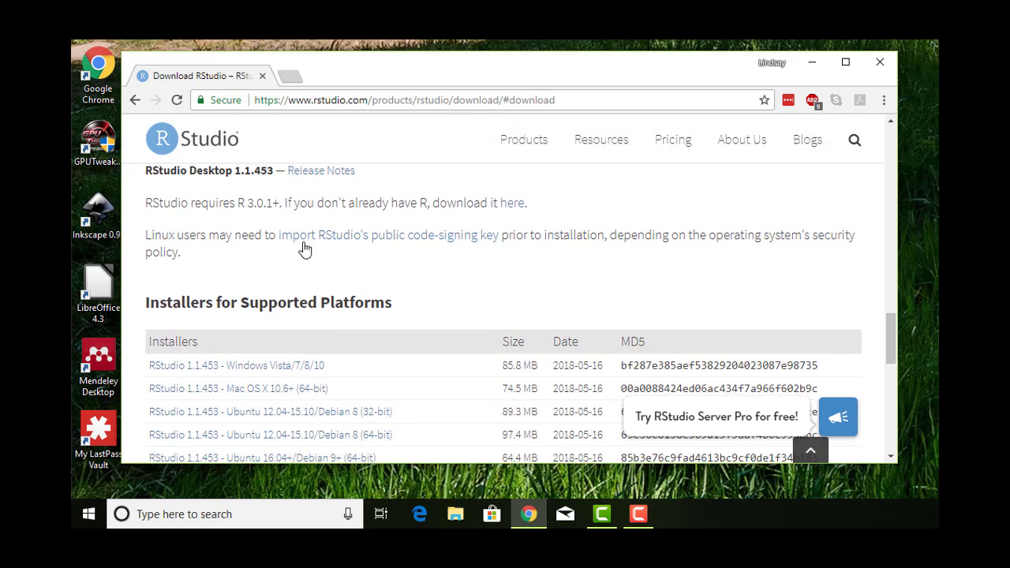
pyautogui.moveTo(514, 211)
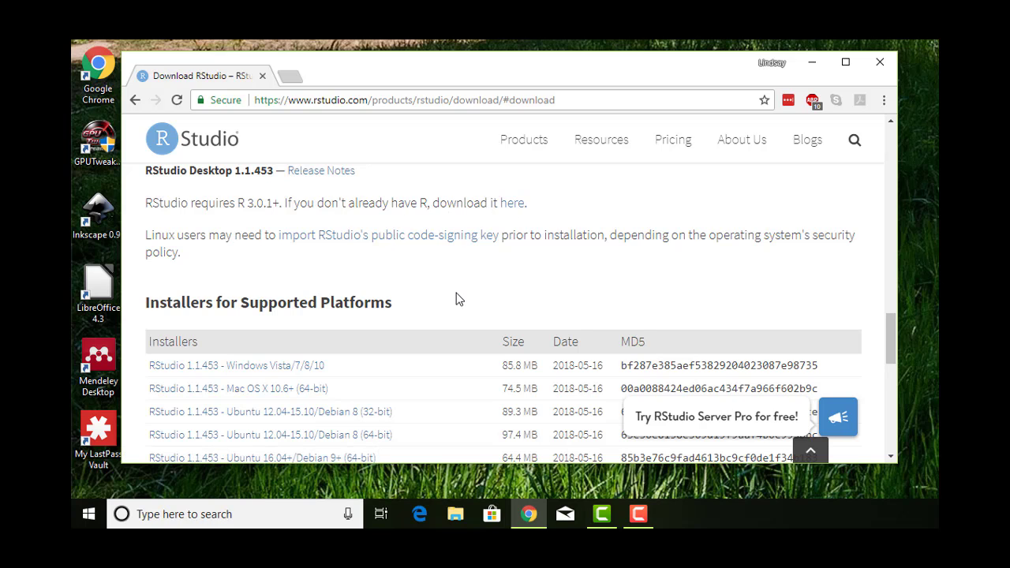
pyautogui.scroll(-3)
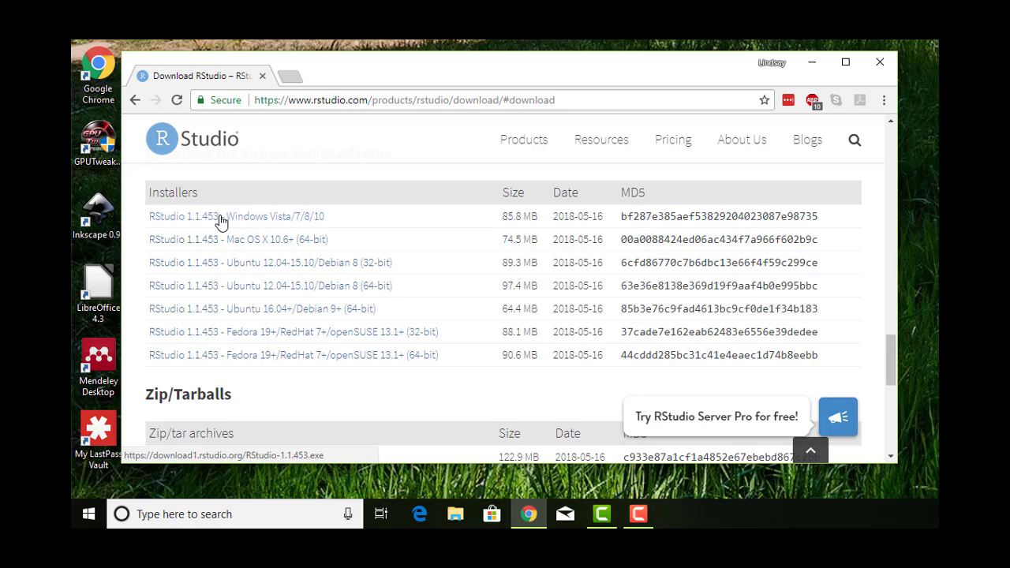
pyautogui.click(236, 216)
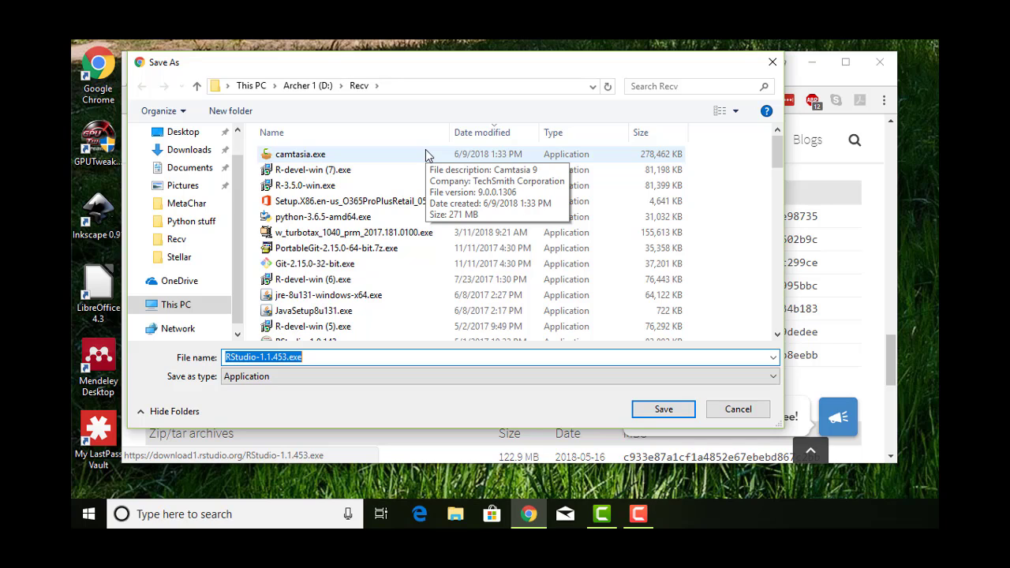
pyautogui.moveTo(817, 395)
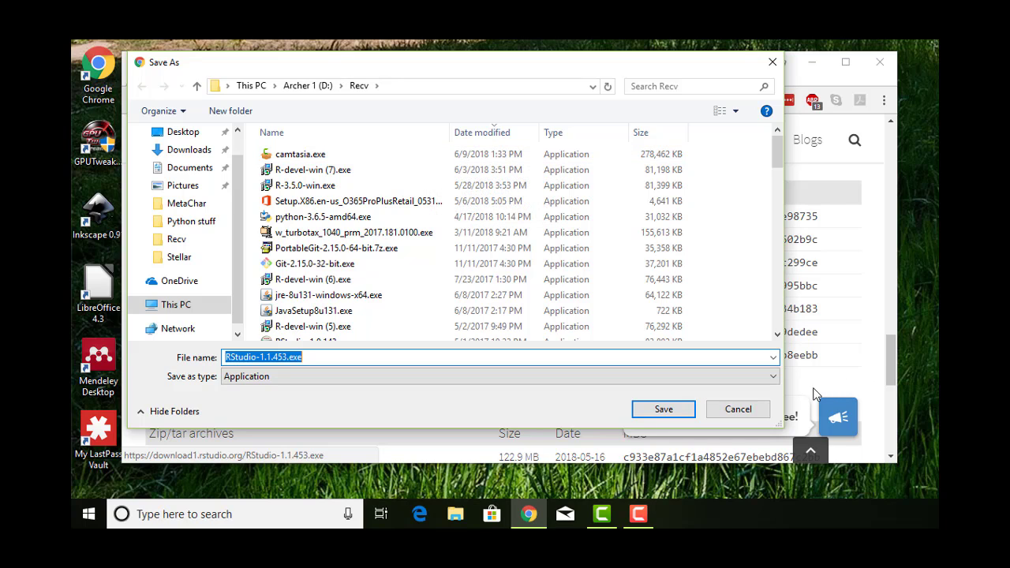
pyautogui.moveTo(738, 409)
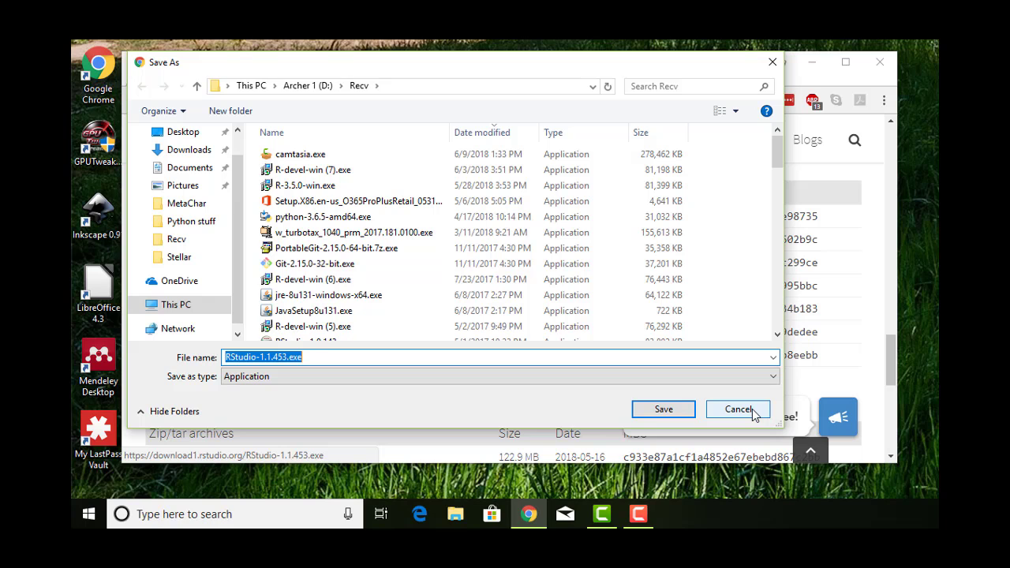
pyautogui.moveTo(743, 416)
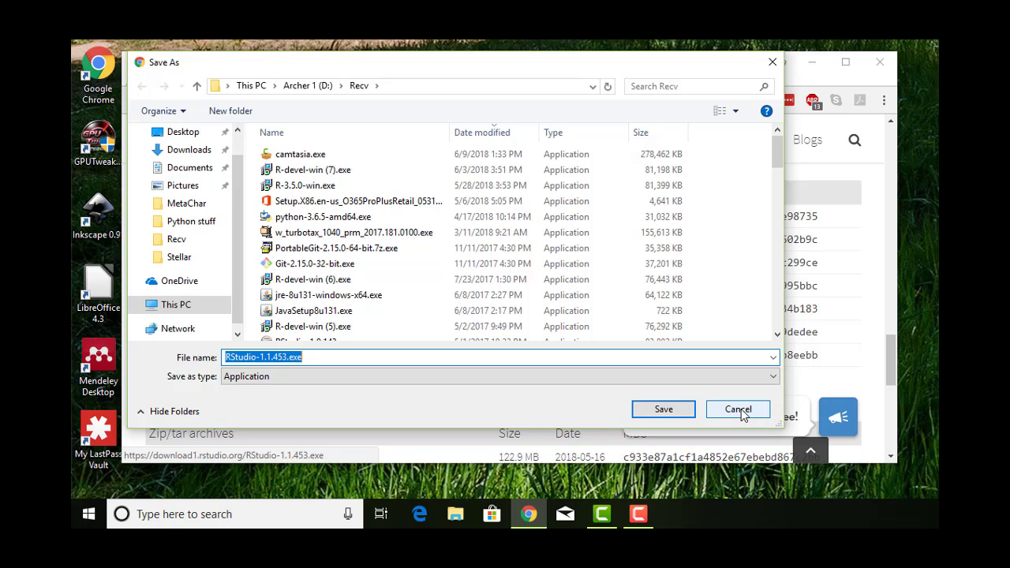
# Step: Cancel the Save As prompt for RStudio-1.1.453.exe
pyautogui.click(737, 409)
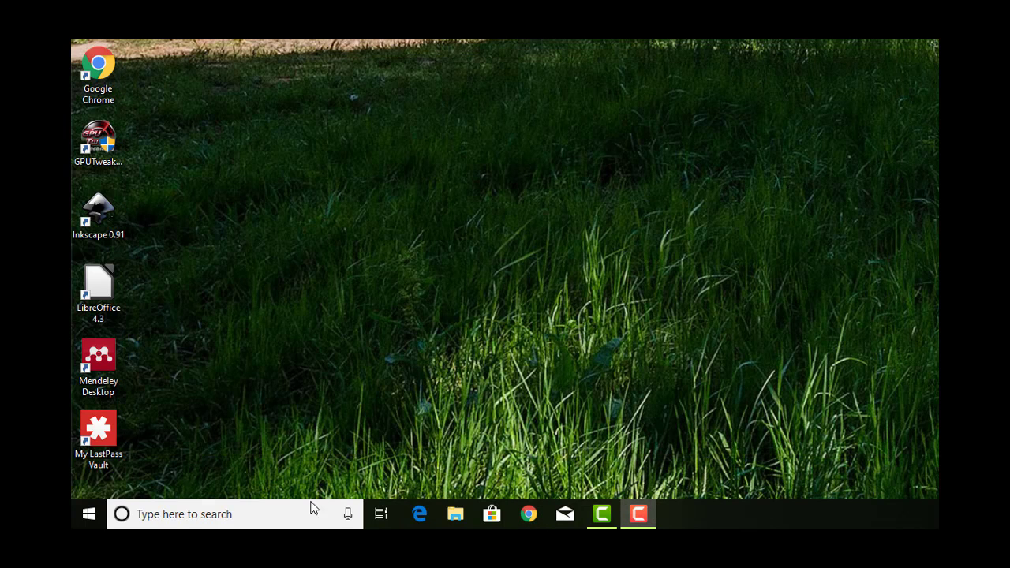
# Step: Launch RStudio from Windows search and discard the leftover Untitled1 script without saving
pyautogui.write('rstud')
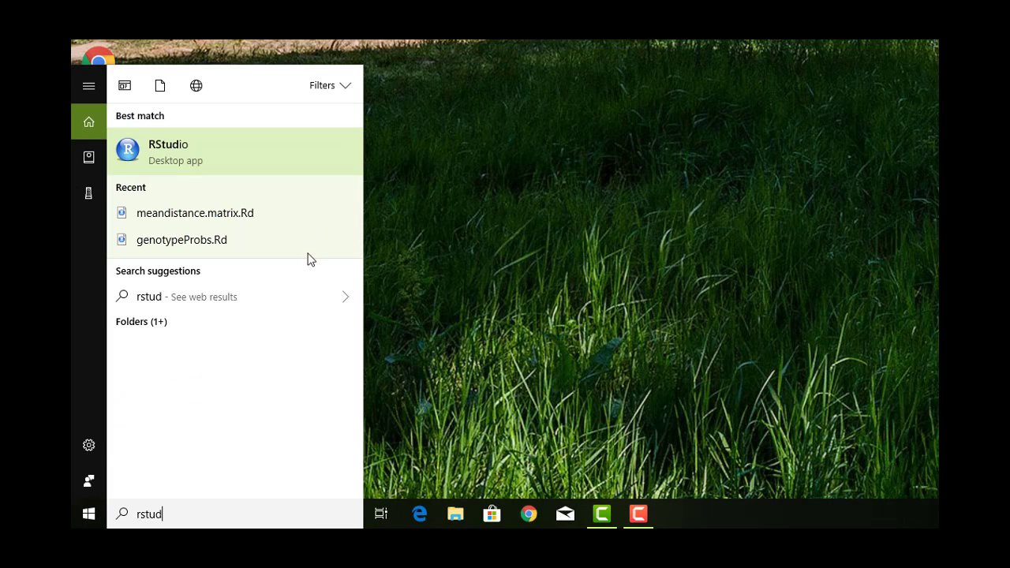
pyautogui.click(168, 152)
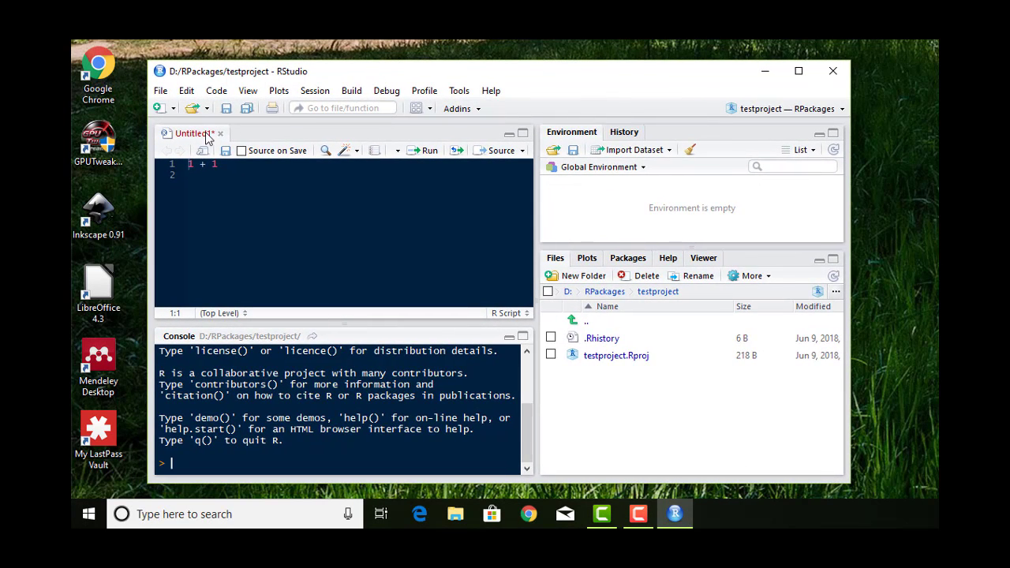
pyautogui.click(221, 134)
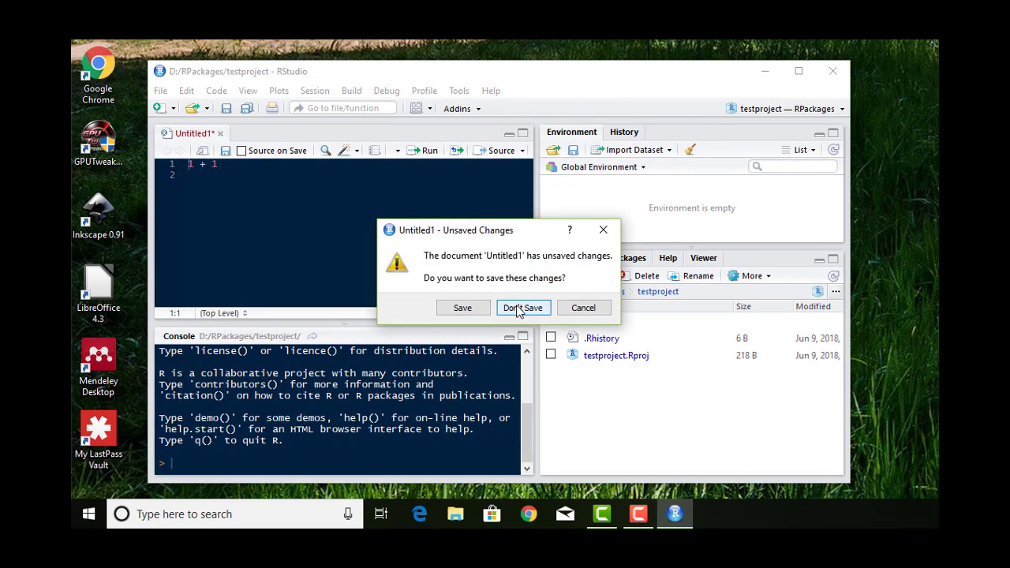
pyautogui.click(523, 307)
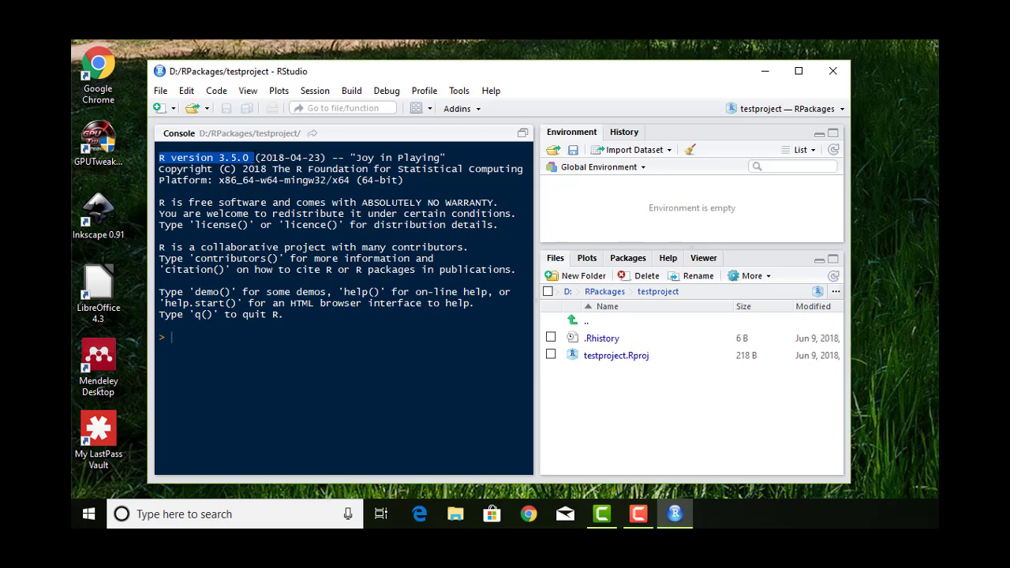
pyautogui.moveTo(470, 323)
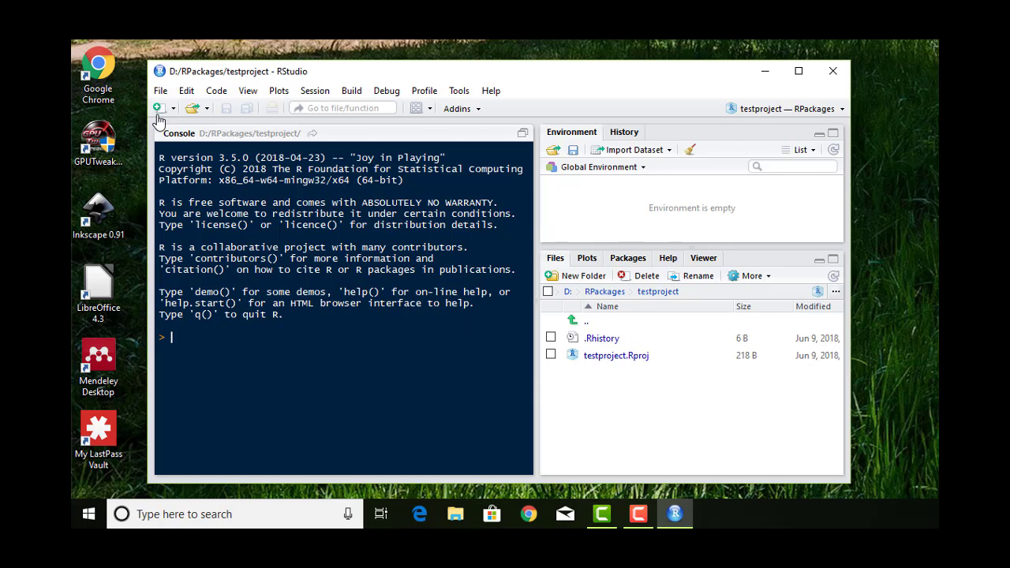
# Step: Create a new empty R Script from the New File dropdown
pyautogui.click(159, 108)
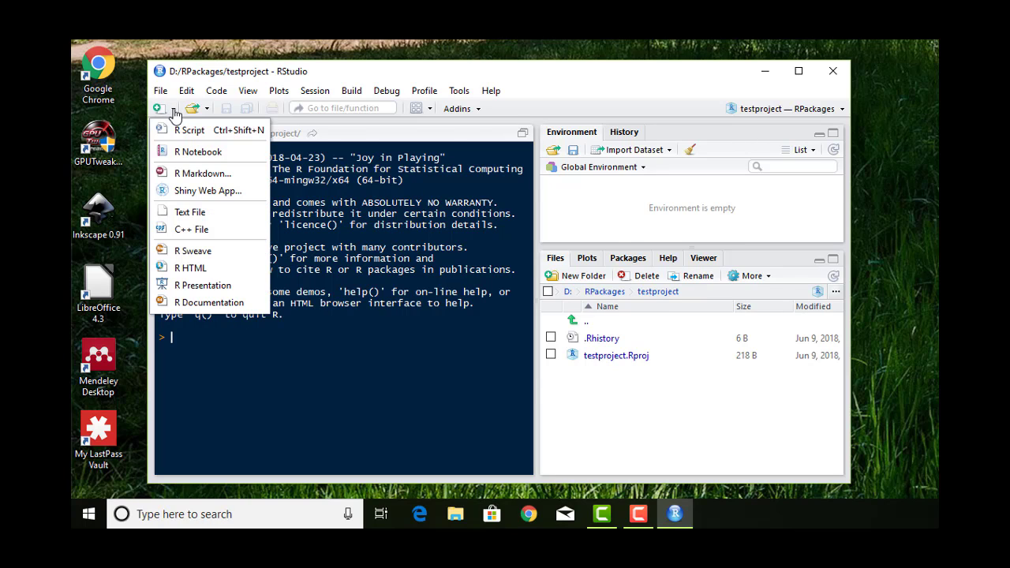
pyautogui.moveTo(210, 136)
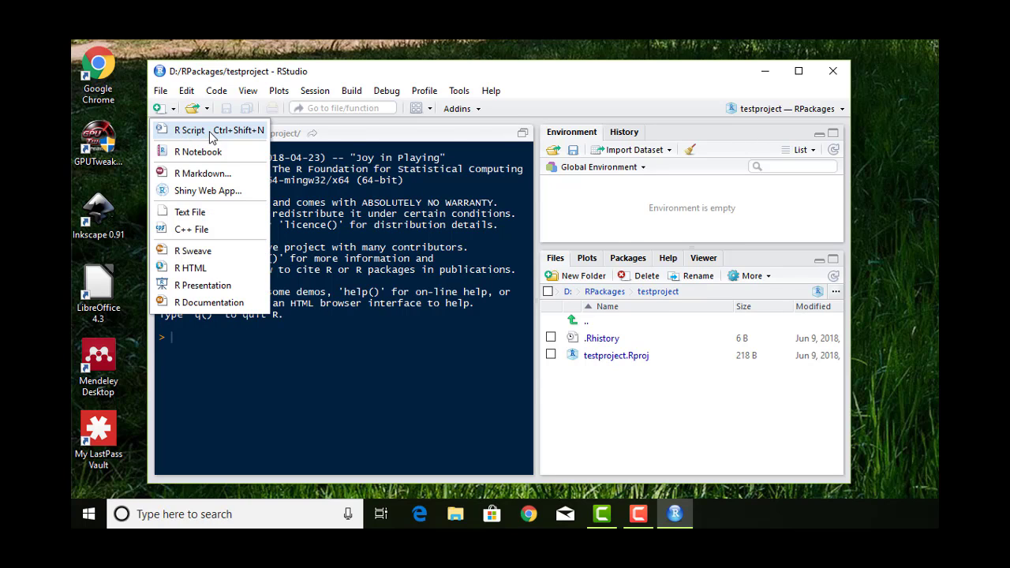
pyautogui.click(189, 130)
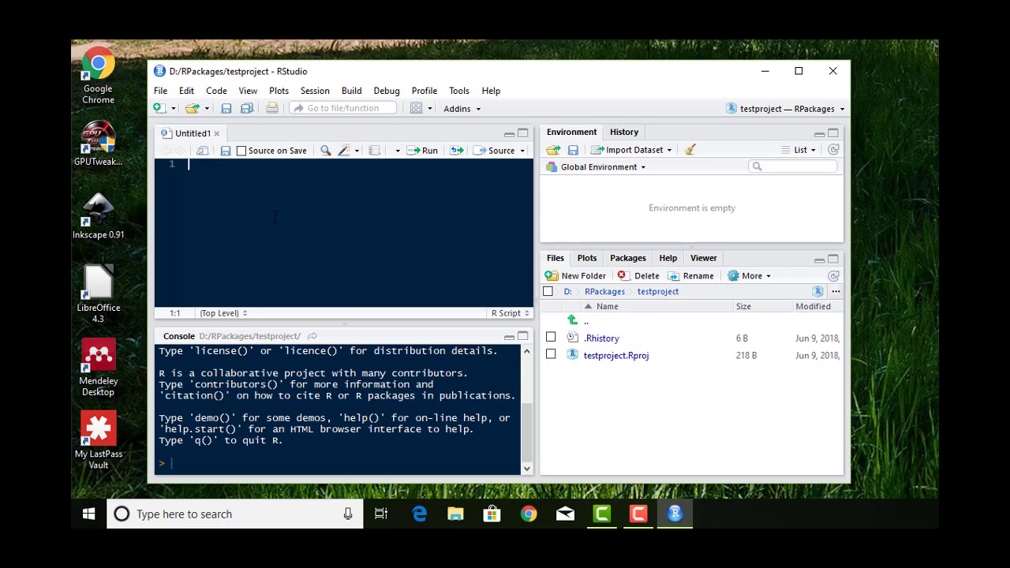
pyautogui.moveTo(331, 240)
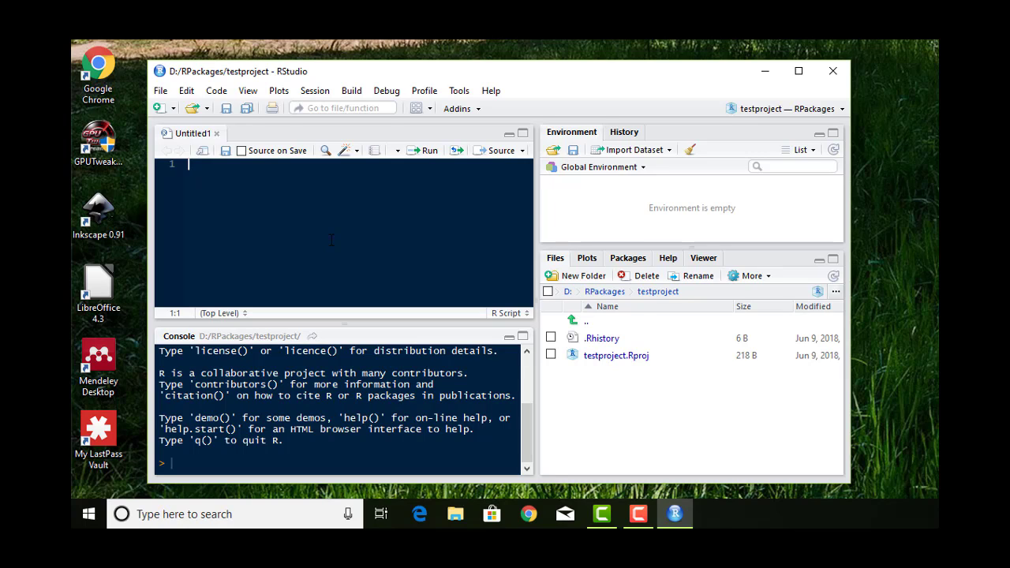
# Step: Enter 1 + 1 in the script and run it so the console returns 2
pyautogui.write('1')
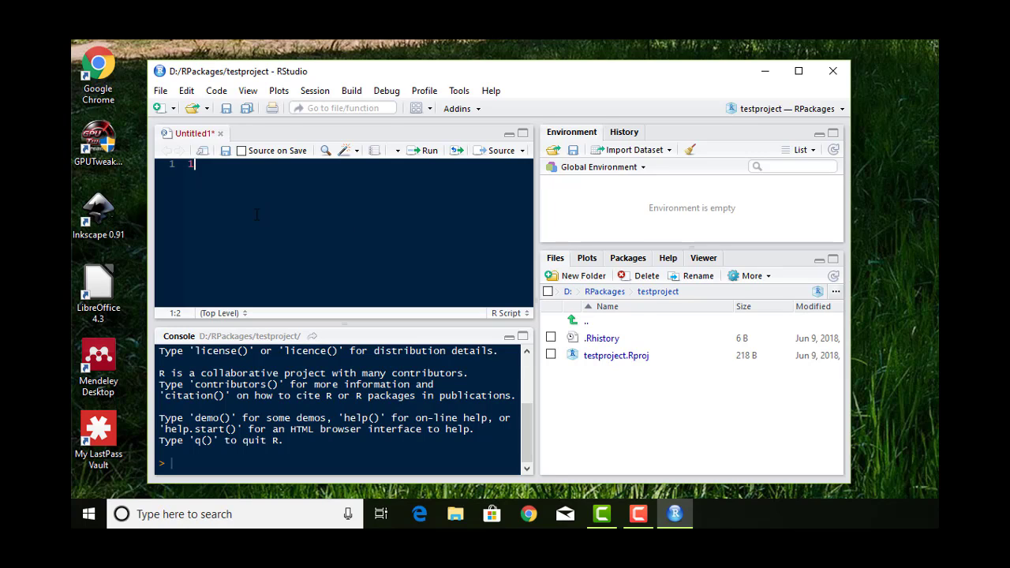
pyautogui.write('+ 1')
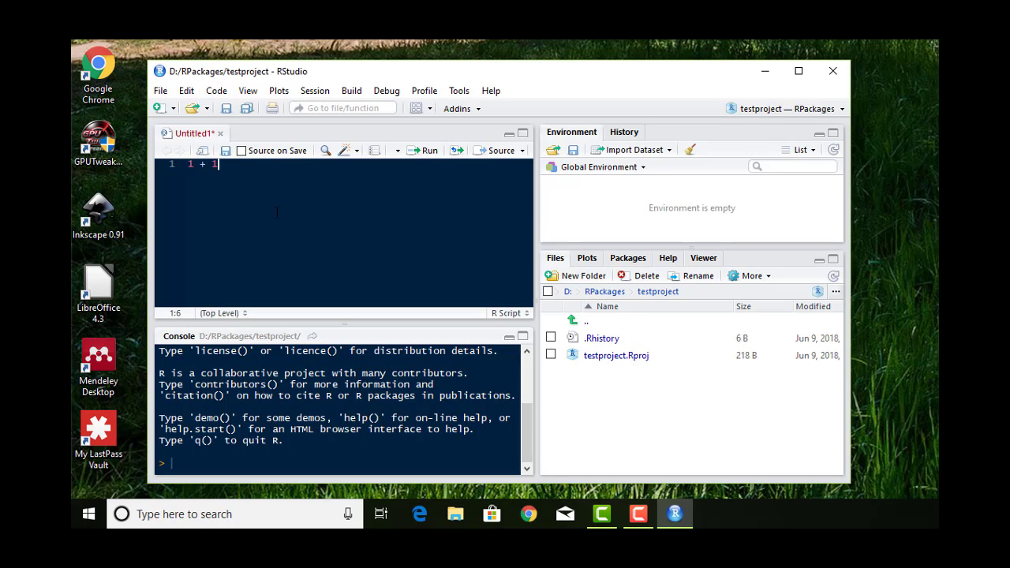
pyautogui.moveTo(425, 155)
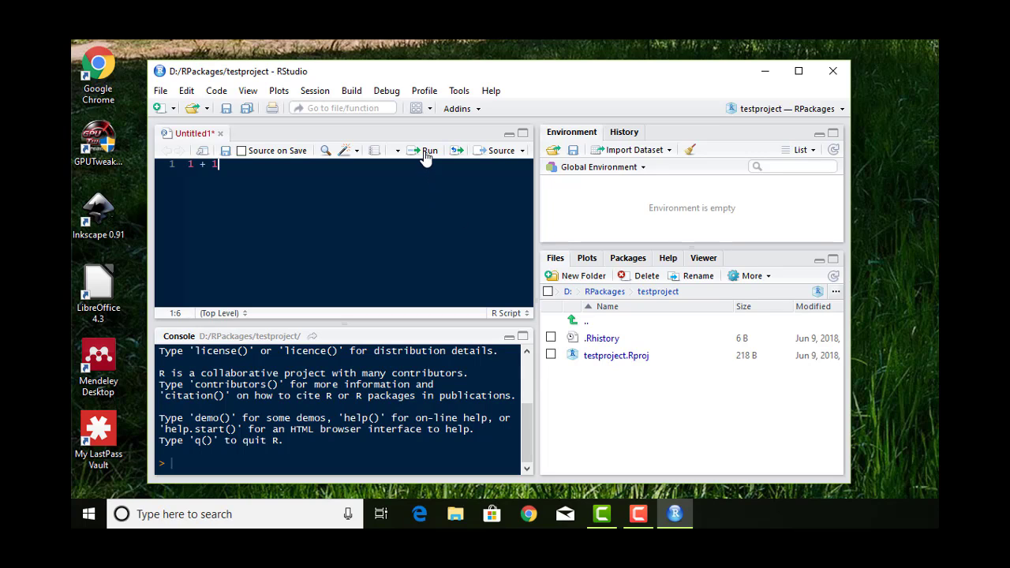
pyautogui.moveTo(423, 161)
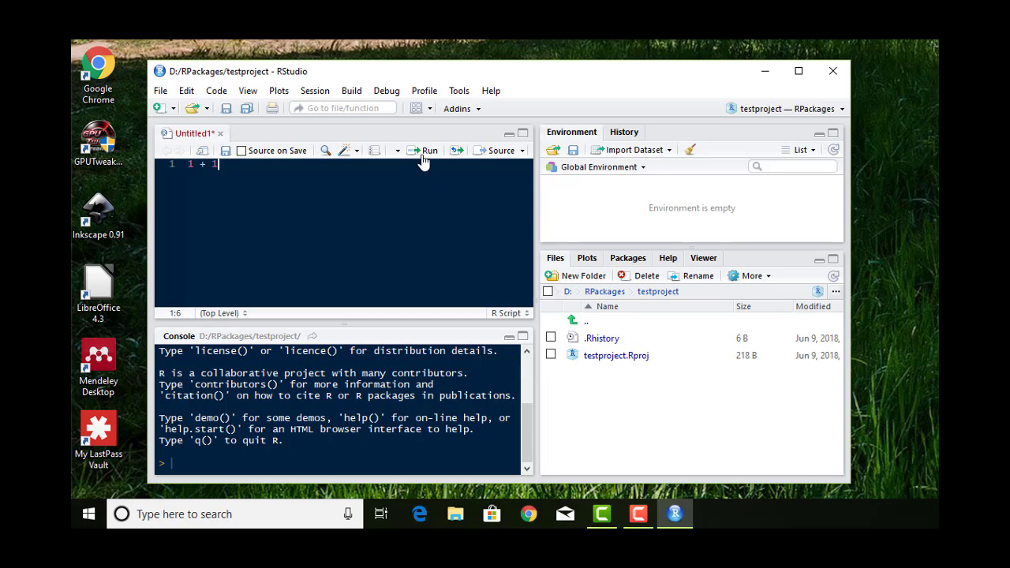
pyautogui.moveTo(419, 154)
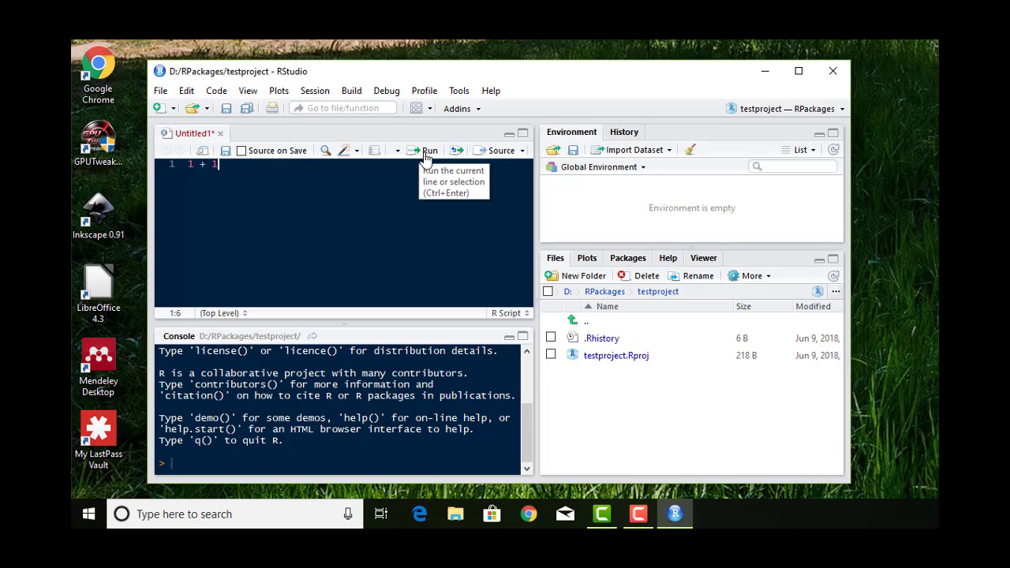
pyautogui.click(429, 150)
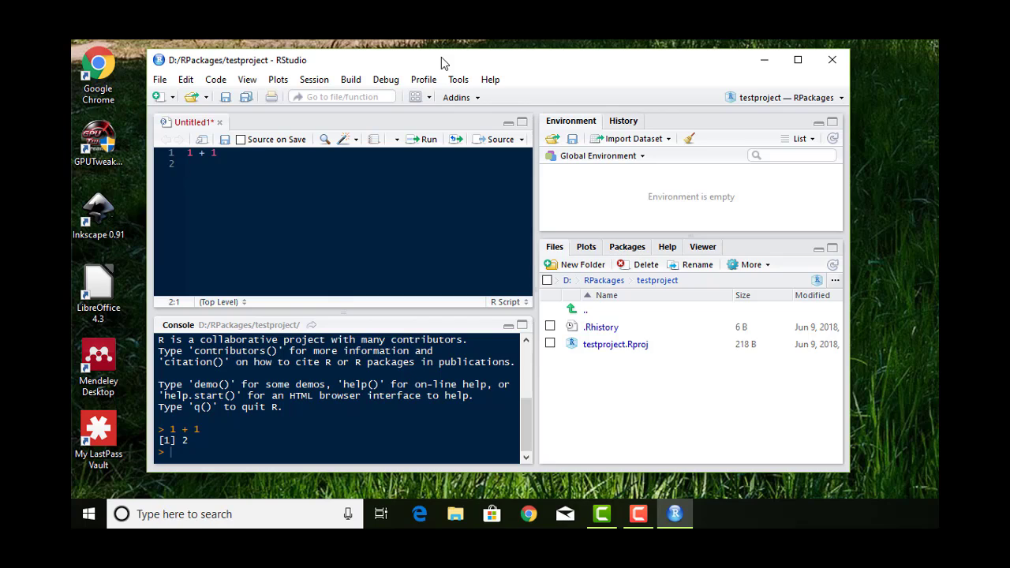
pyautogui.moveTo(542, 55)
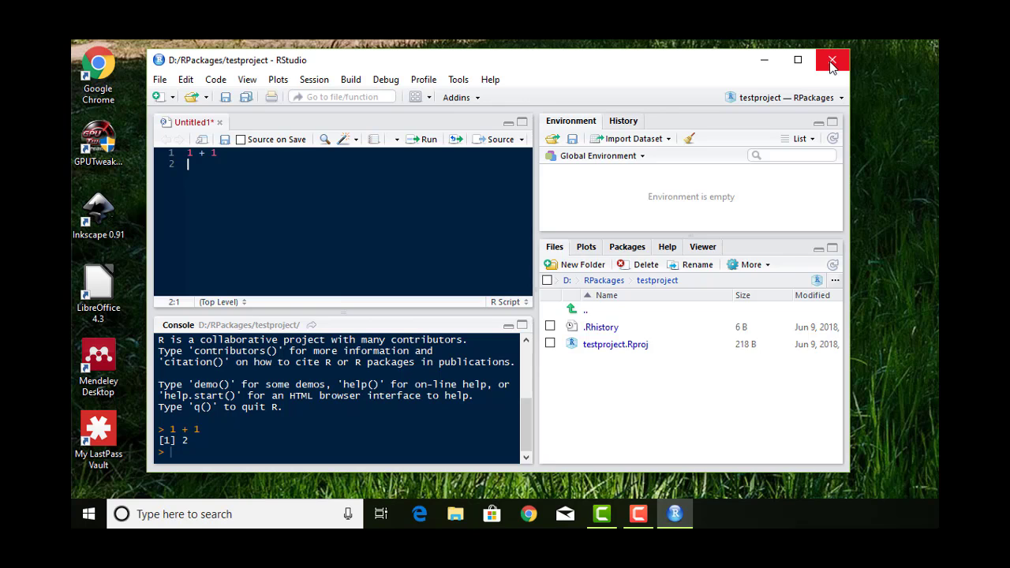
# Step: Close RStudio and search Windows for 'environ' to find the environment variables settings
pyautogui.click(832, 60)
pyautogui.write('e')
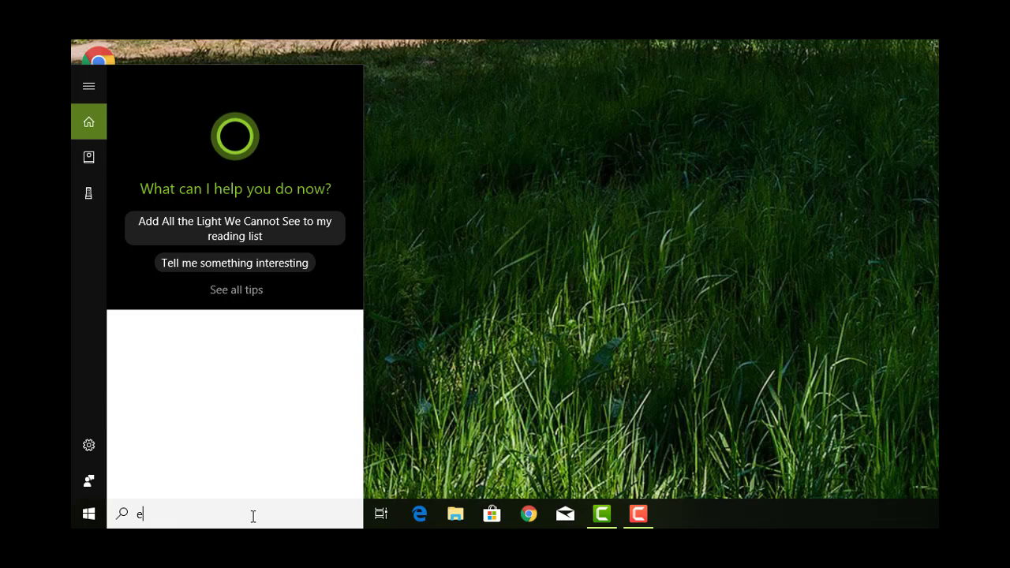
pyautogui.write('nviron')
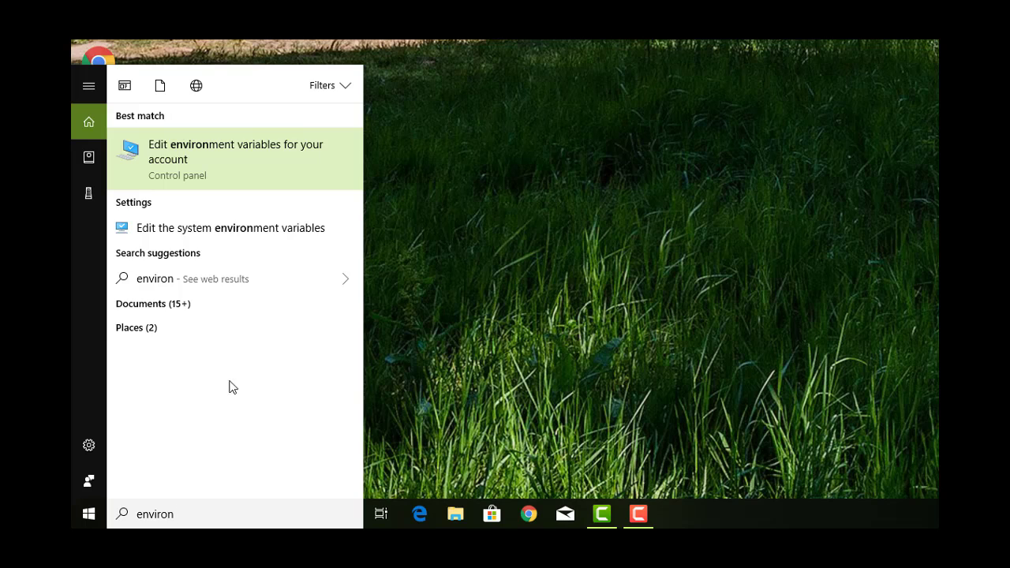
pyautogui.moveTo(181, 227)
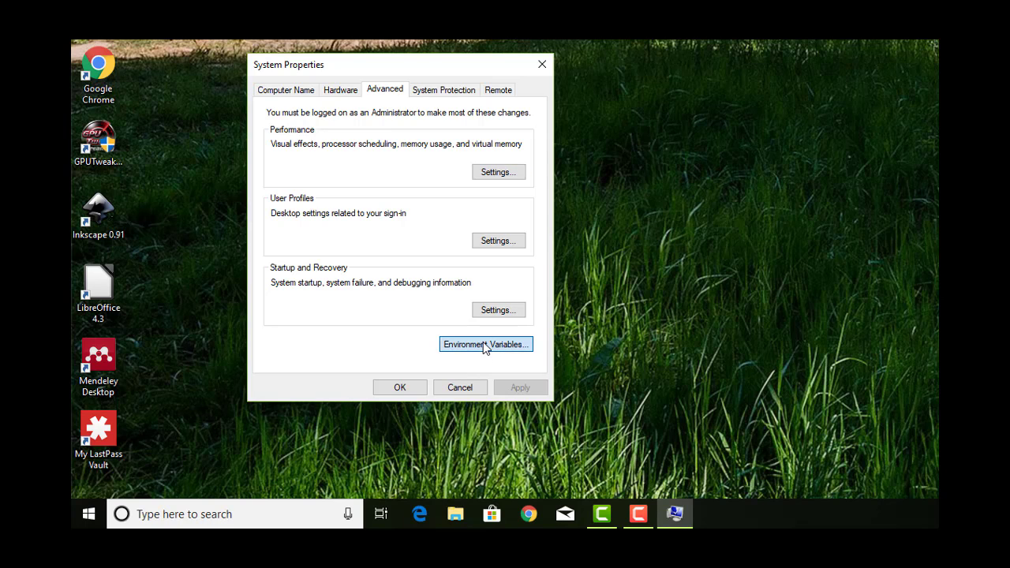
# Step: From Environment Variables, select the system Path variable and bring it up for editing
pyautogui.click(484, 344)
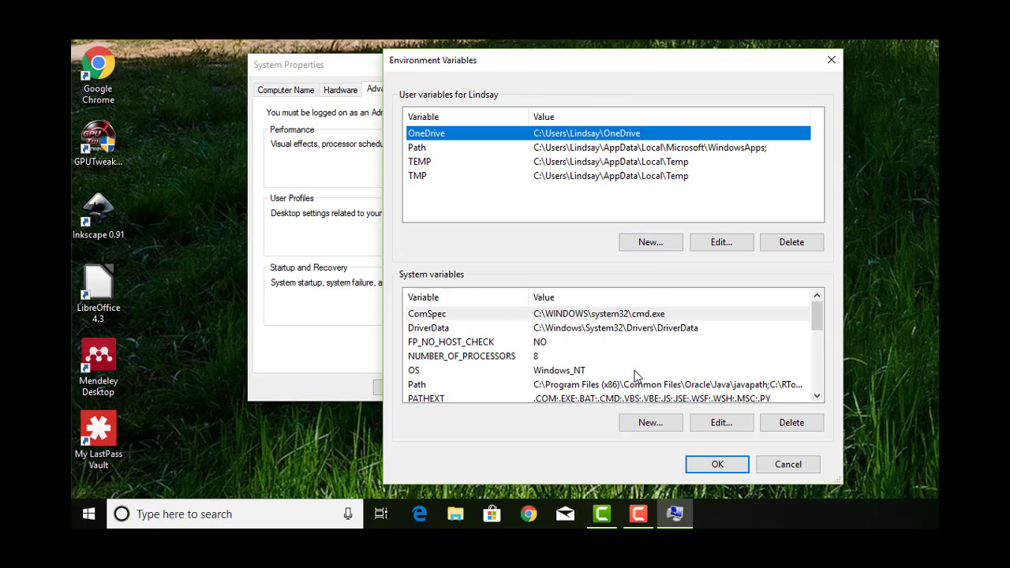
pyautogui.click(552, 385)
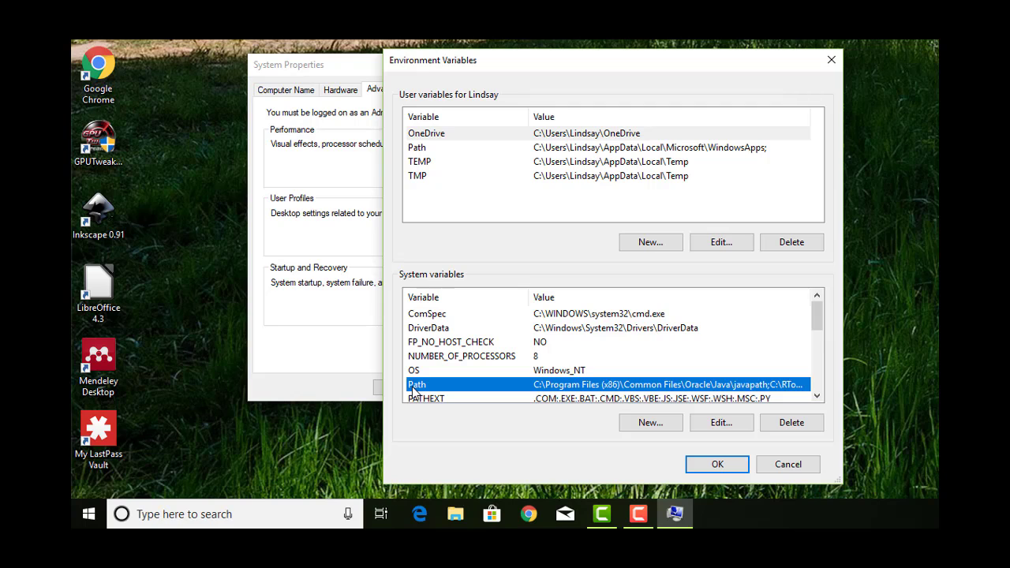
pyautogui.moveTo(513, 389)
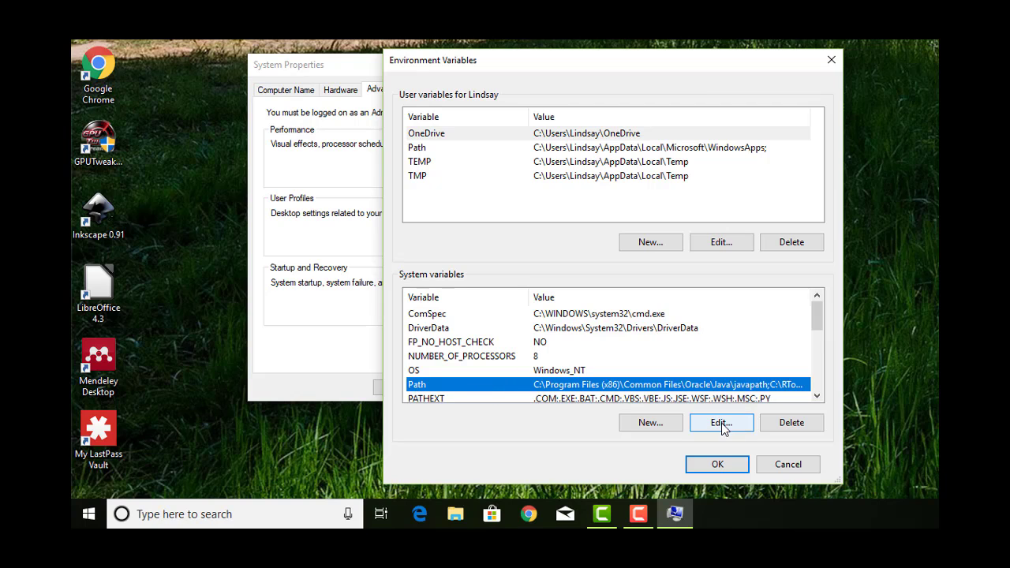
pyautogui.click(721, 422)
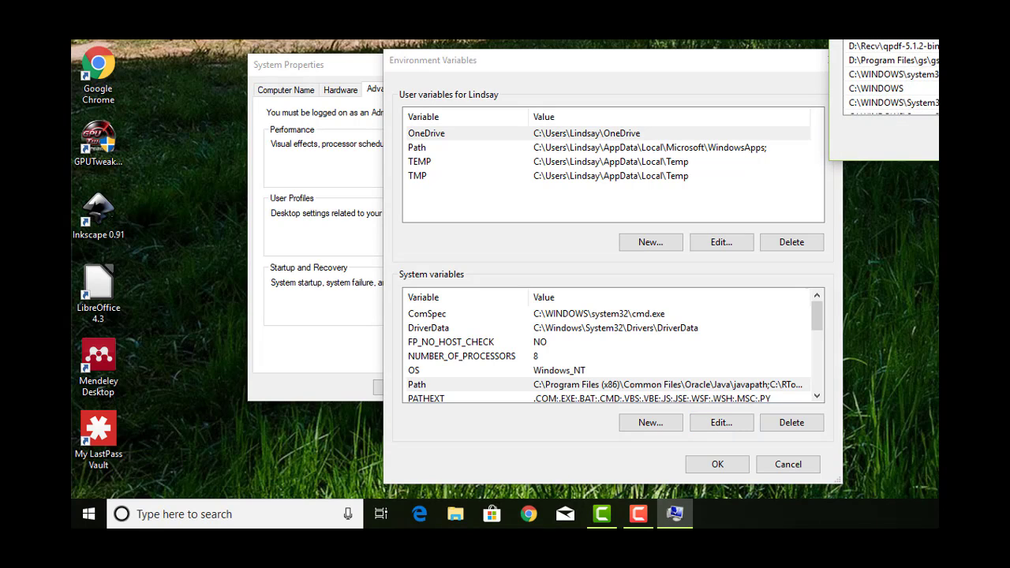
pyautogui.click(720, 422)
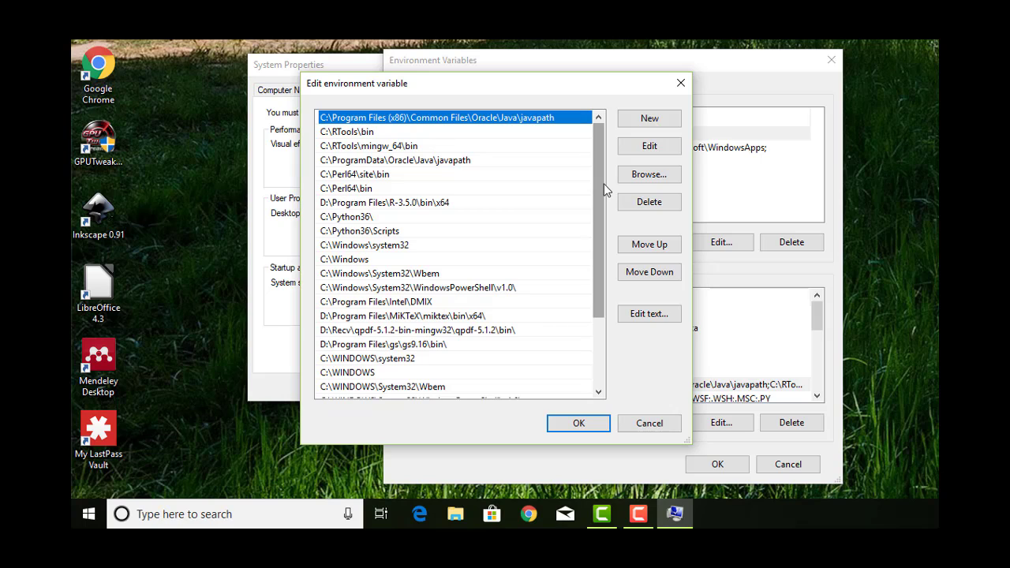
pyautogui.click(384, 203)
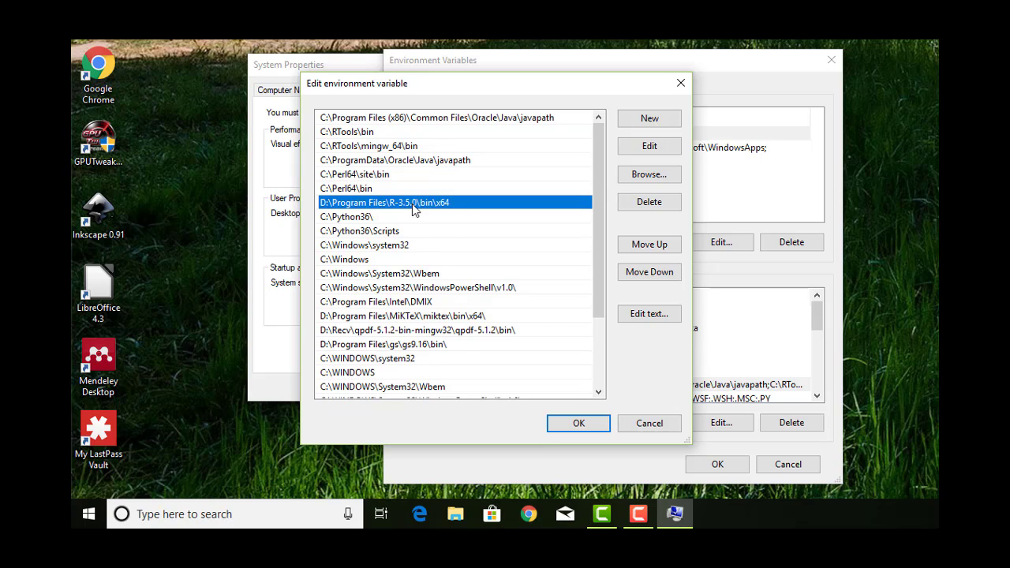
pyautogui.moveTo(465, 211)
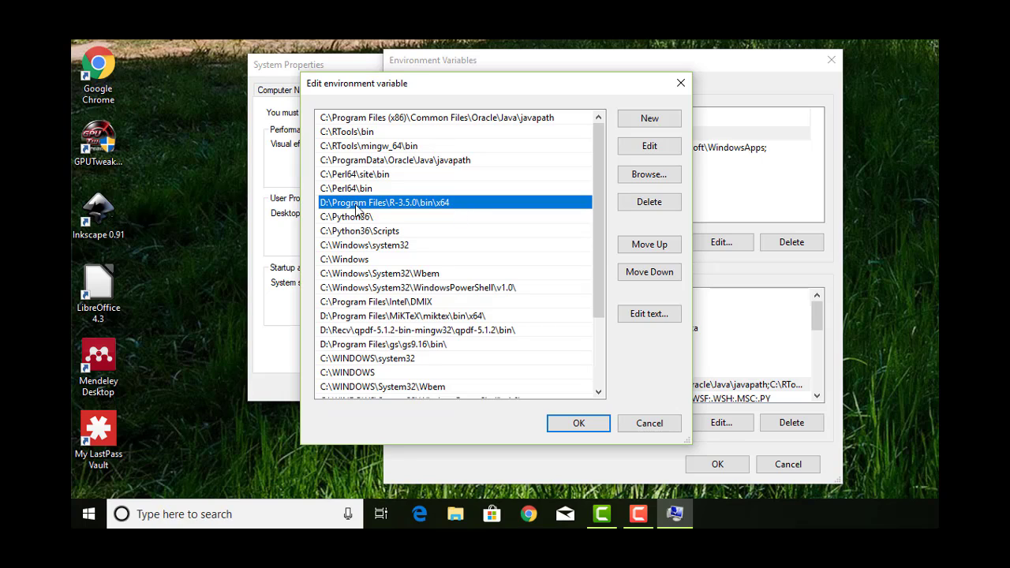
pyautogui.moveTo(446, 210)
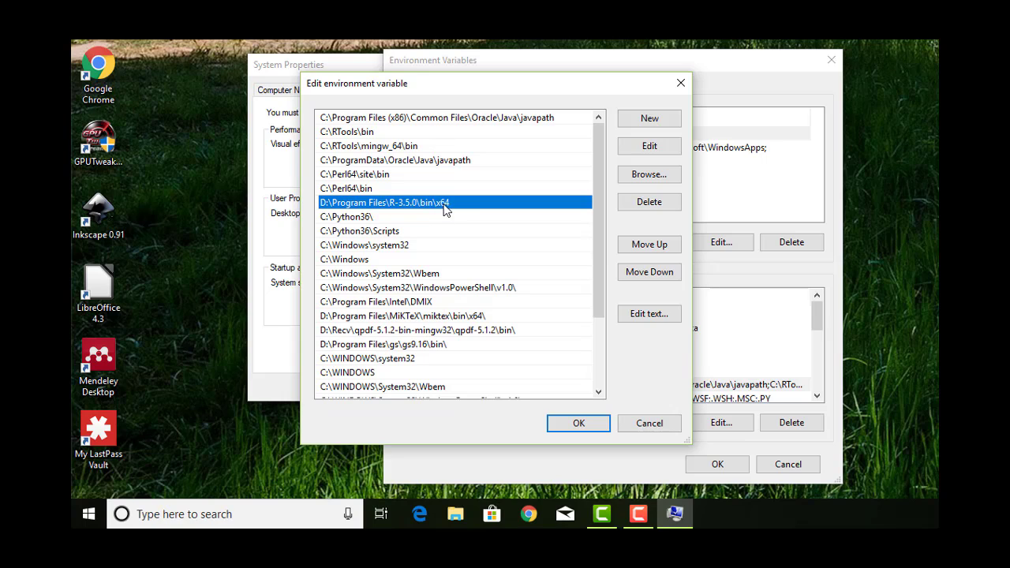
pyautogui.moveTo(452, 212)
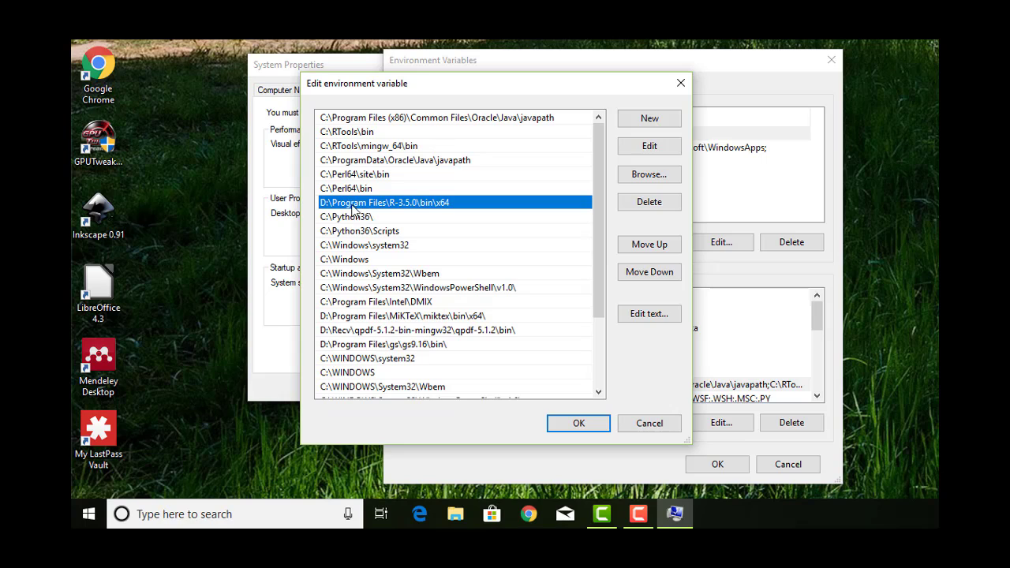
pyautogui.moveTo(417, 210)
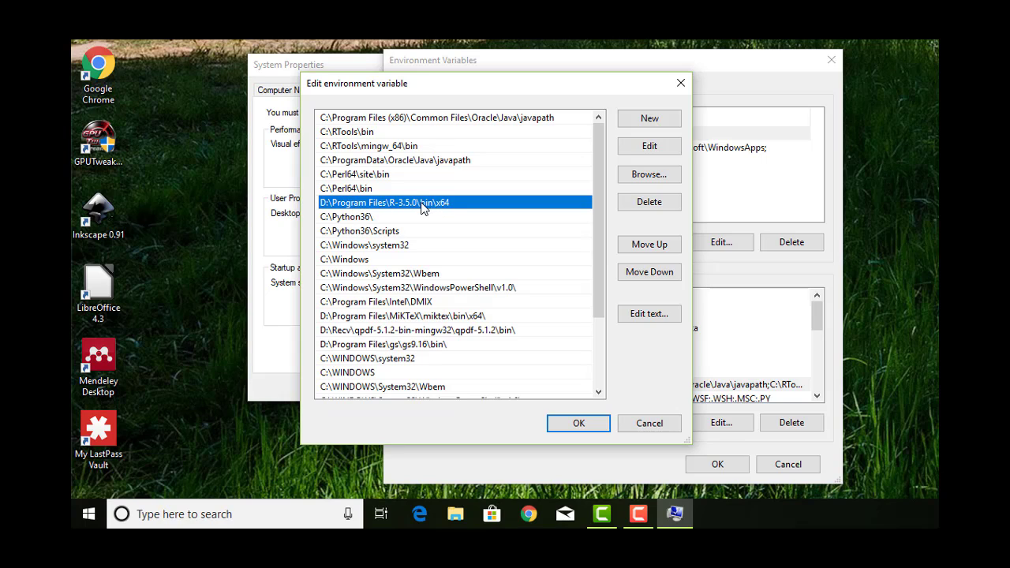
pyautogui.moveTo(457, 210)
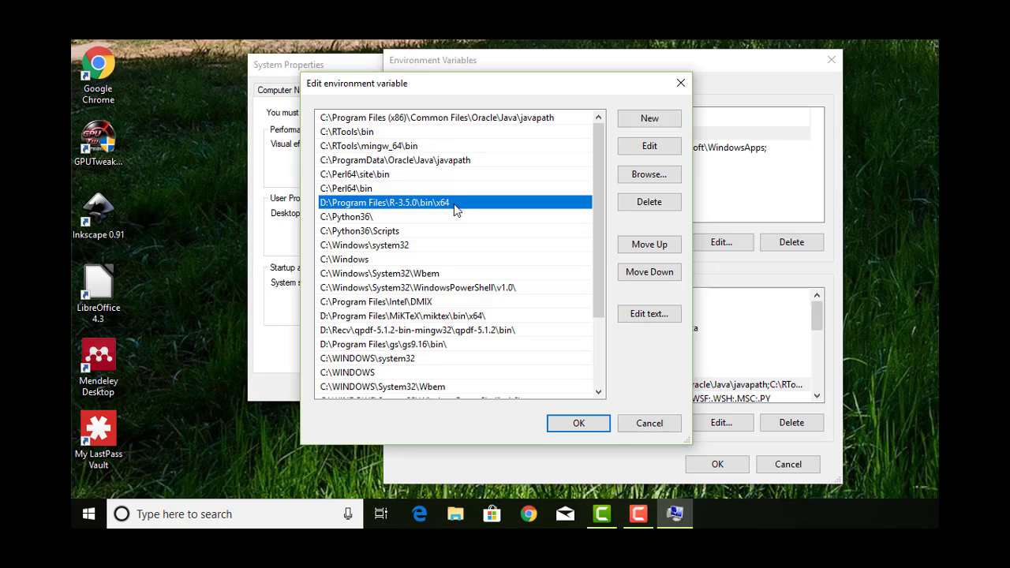
pyautogui.click(649, 146)
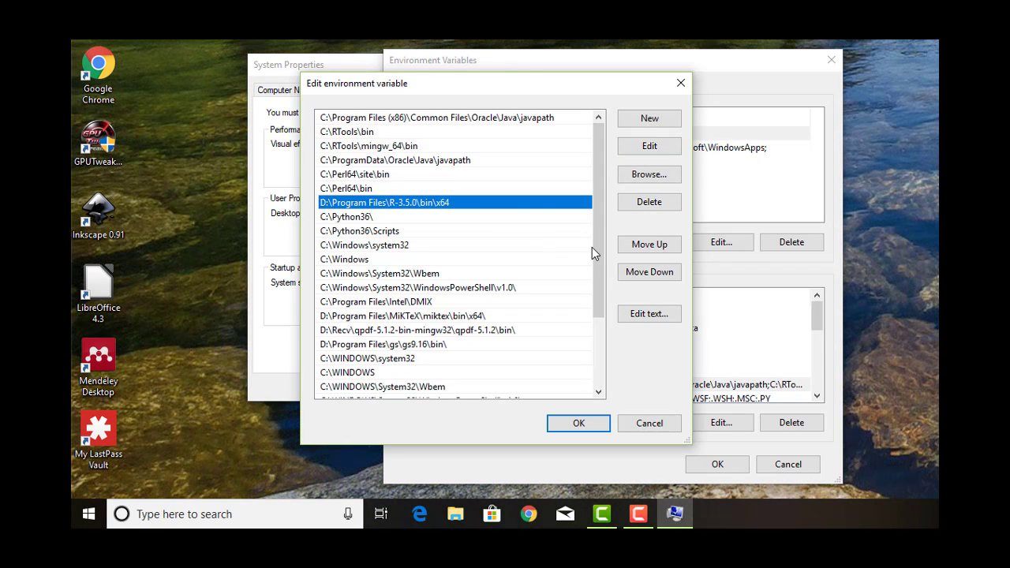
pyautogui.scroll(-3)
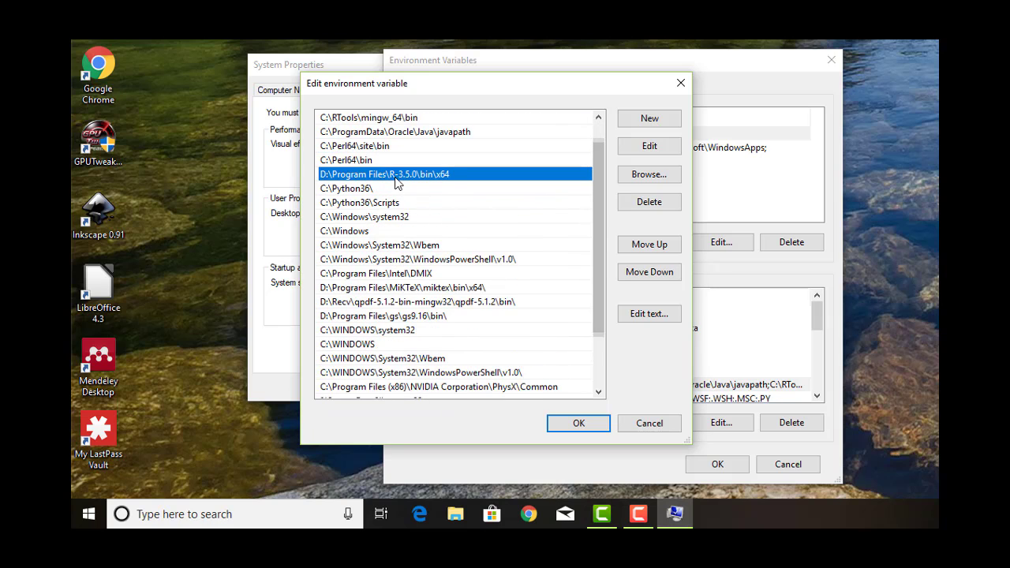
pyautogui.click(649, 118)
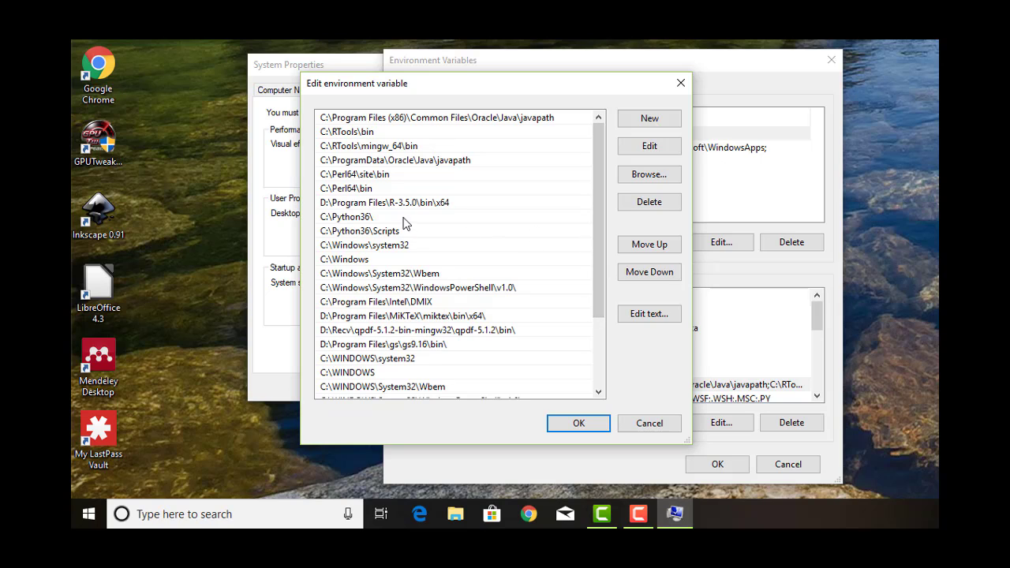
pyautogui.click(384, 203)
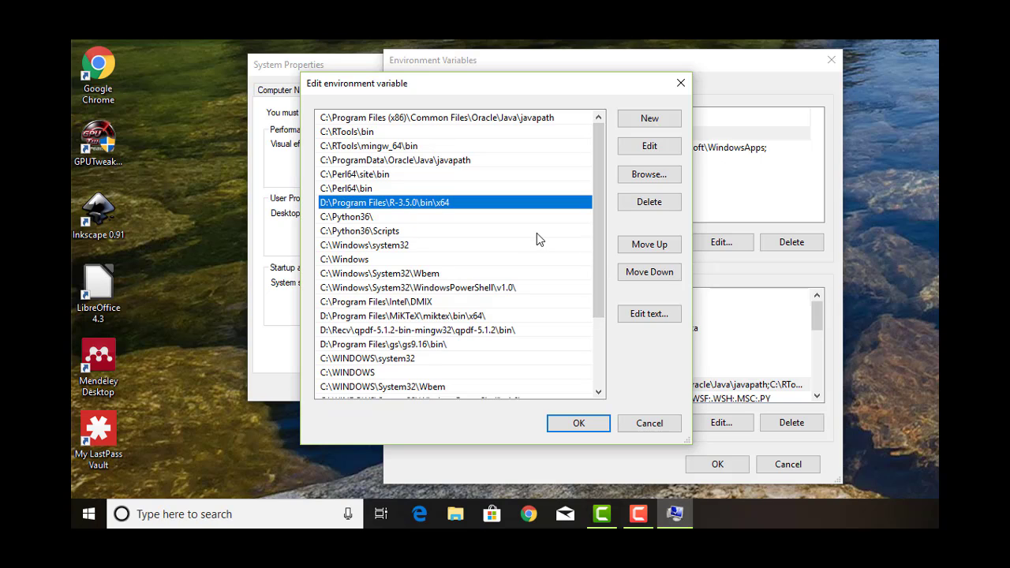
pyautogui.moveTo(464, 512)
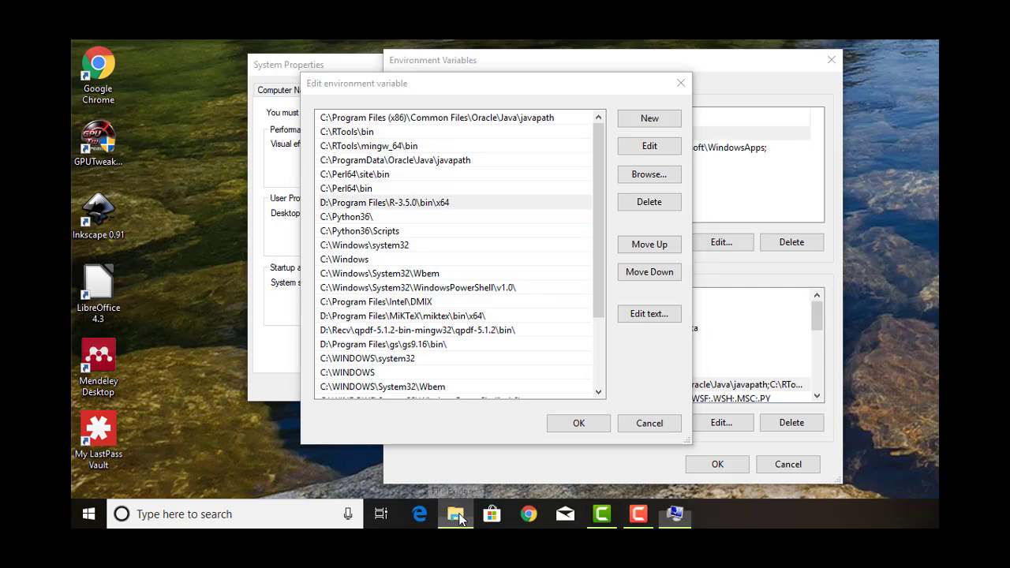
# Step: Browse the C: drive's Program Files in File Explorer looking for the R folder
pyautogui.click(455, 514)
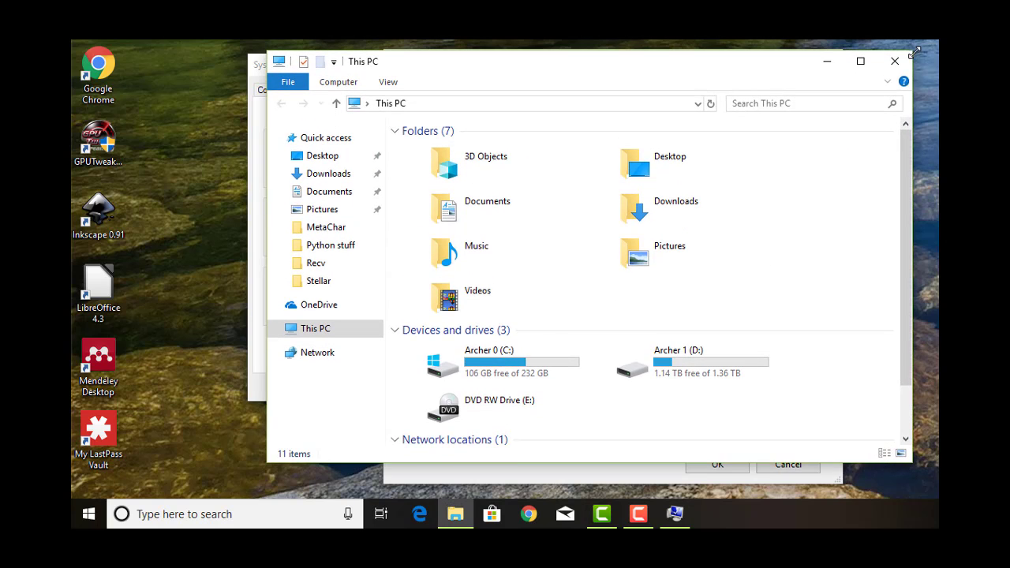
pyautogui.click(489, 362)
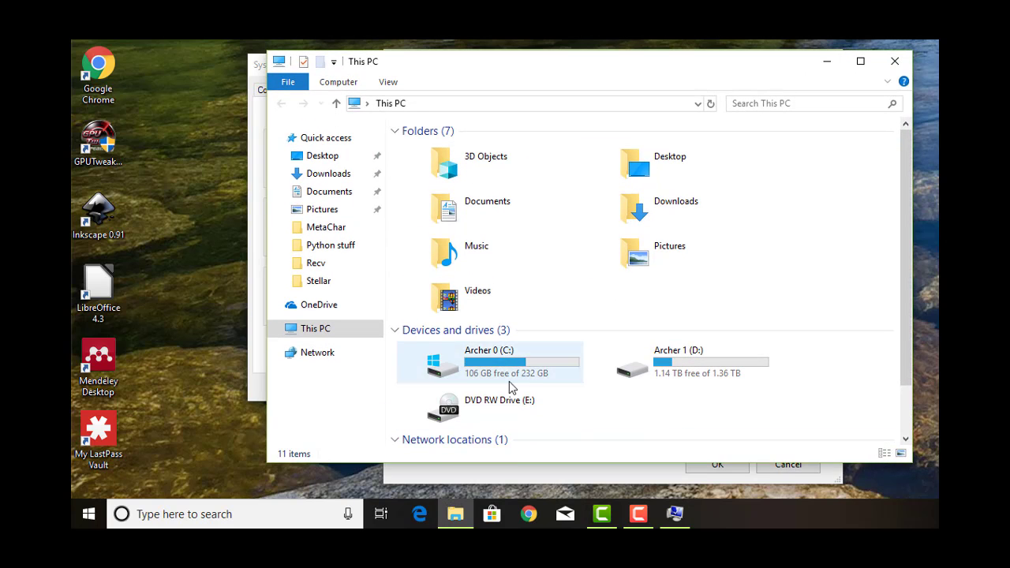
pyautogui.doubleClick(442, 361)
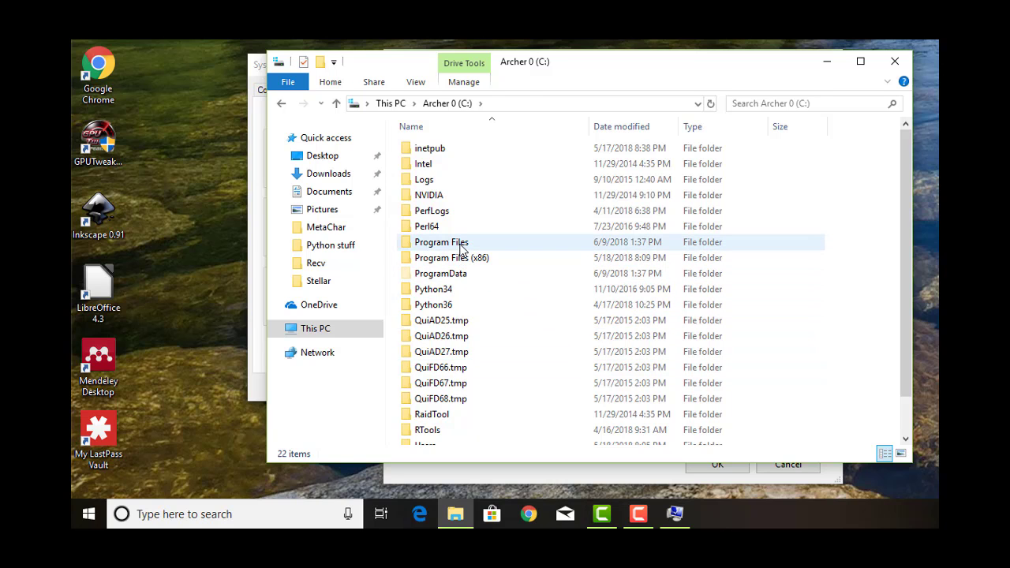
pyautogui.doubleClick(442, 242)
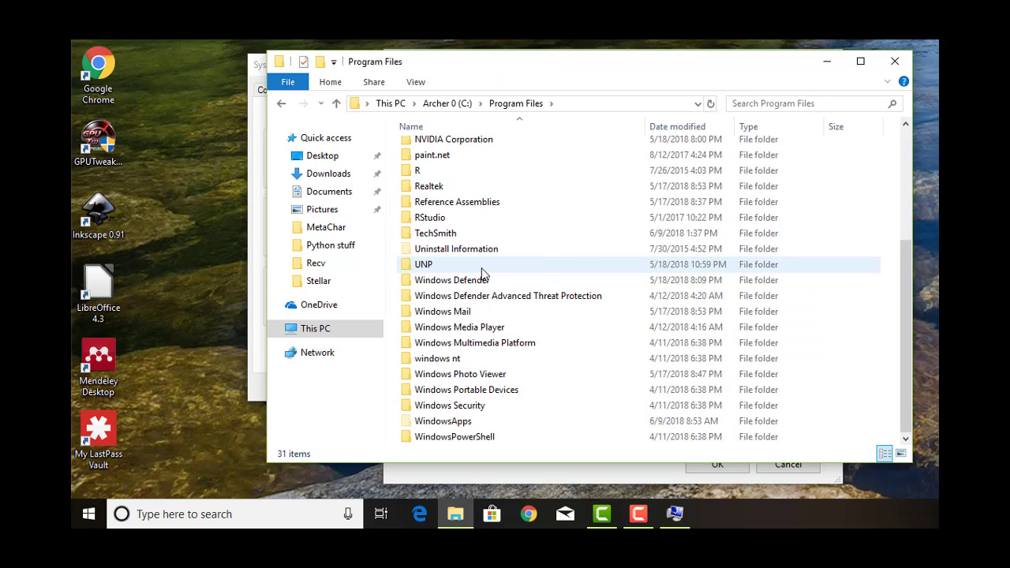
pyautogui.scroll(3)
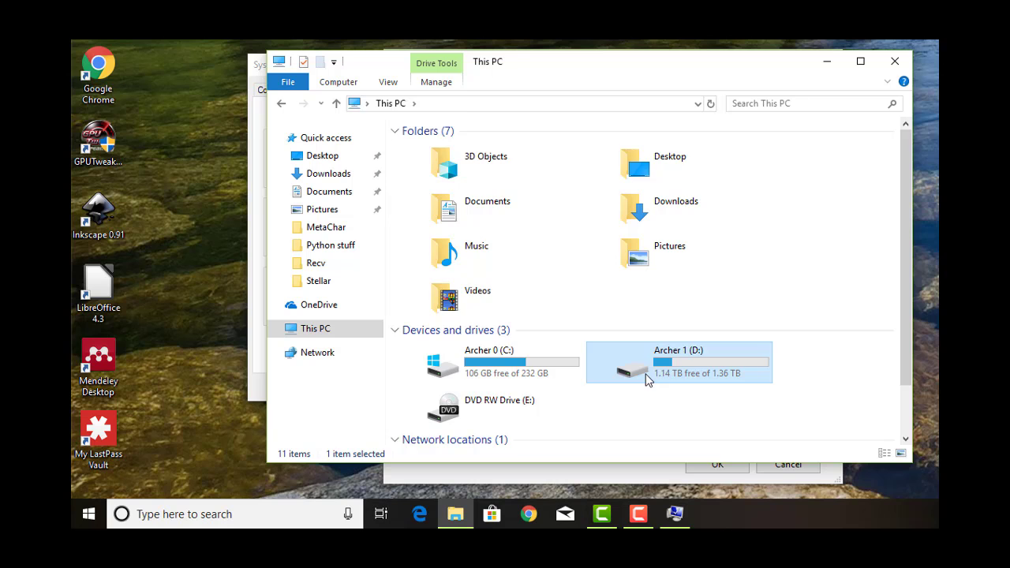
# Step: Locate R-3.5.0 under Program Files on the Archer 1 (D:) drive
pyautogui.doubleClick(679, 362)
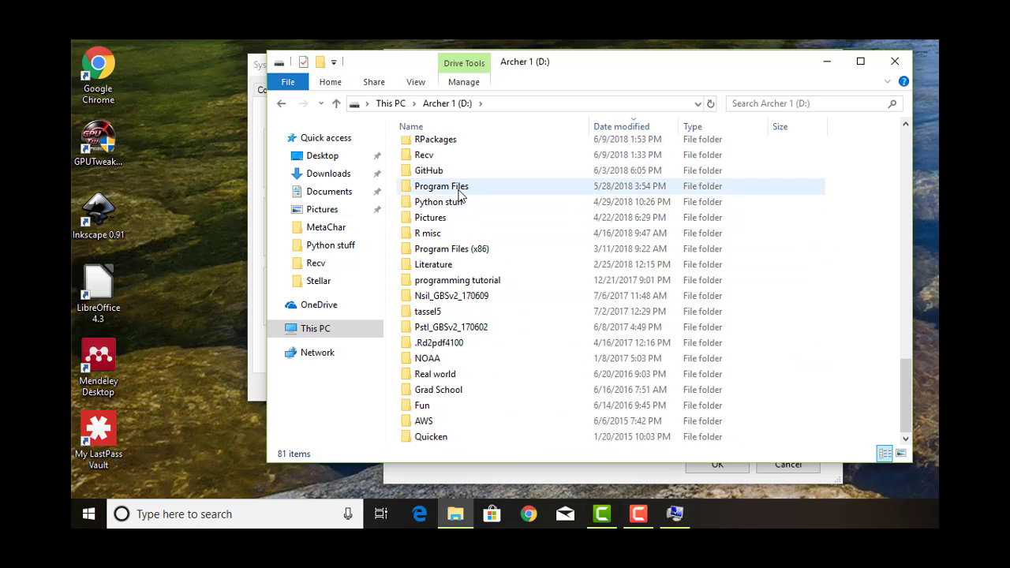
pyautogui.doubleClick(441, 186)
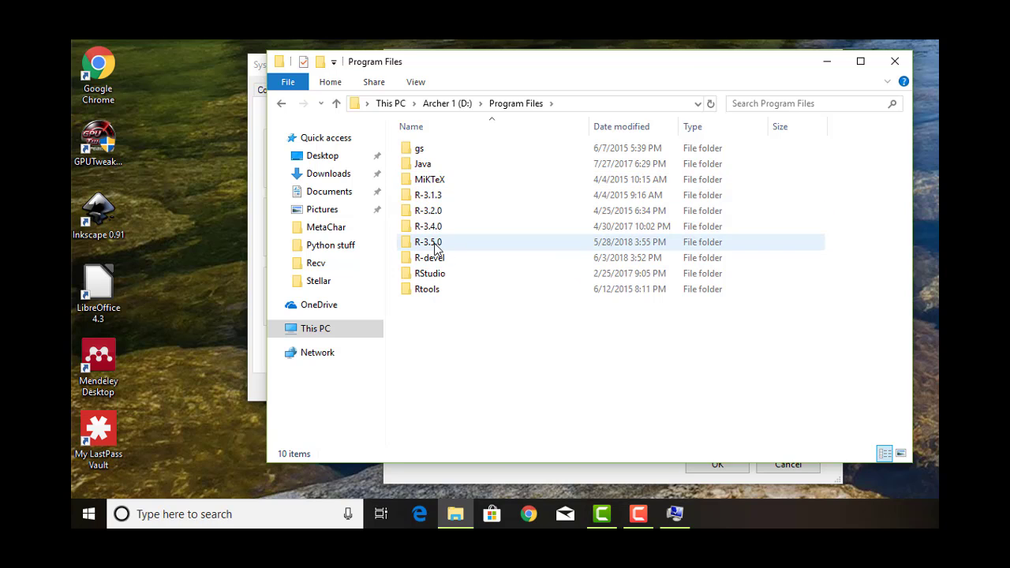
pyautogui.doubleClick(428, 242)
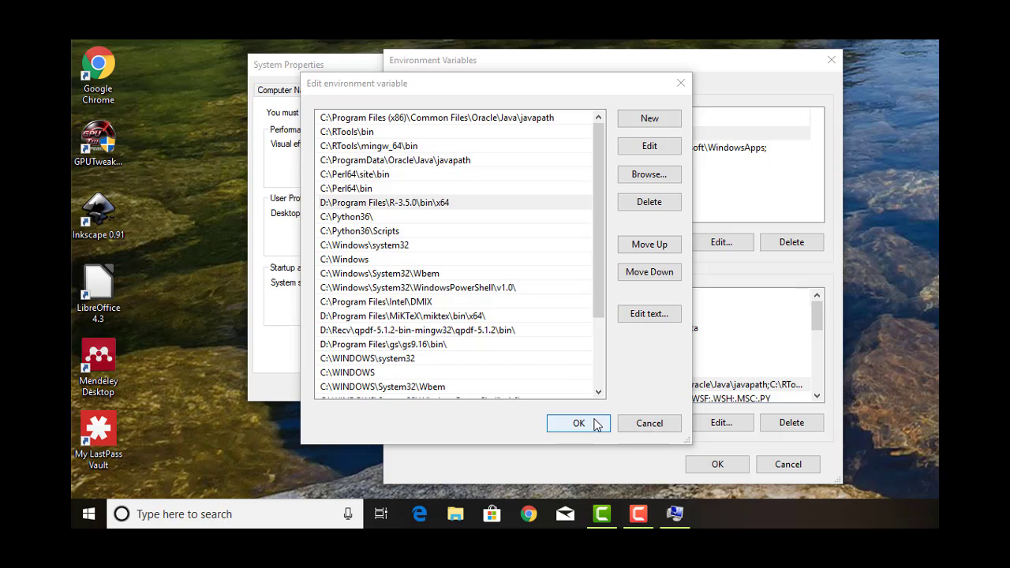
# Step: Save the updated Path with OK and launch Command Prompt from a Start search for 'comm'
pyautogui.click(578, 423)
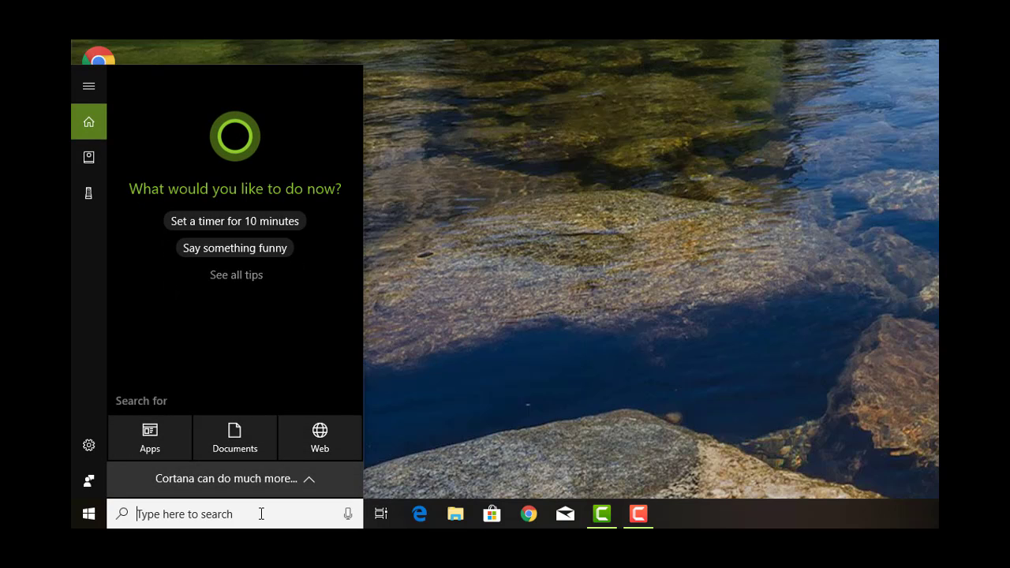
pyautogui.write('command')
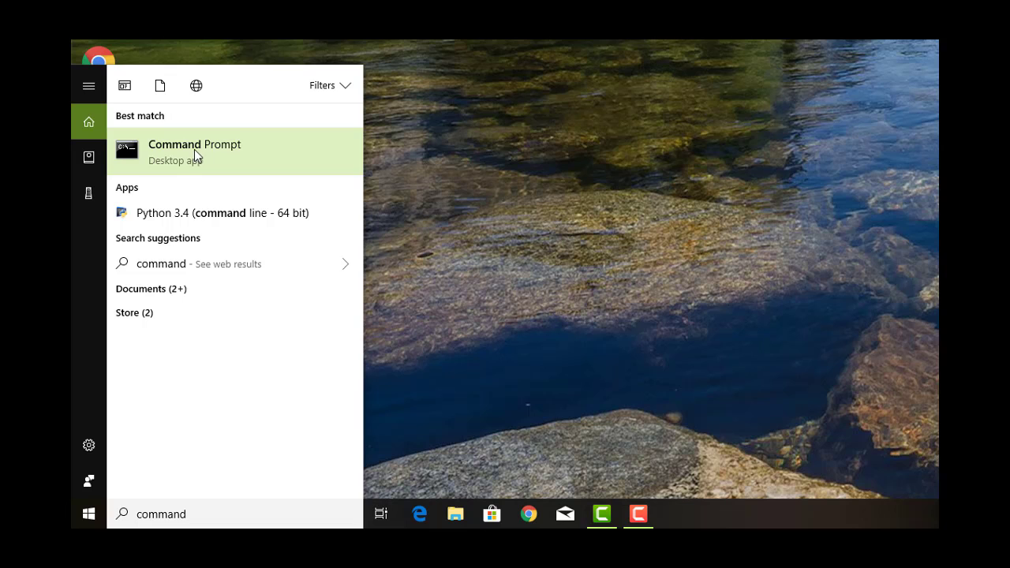
pyautogui.click(194, 151)
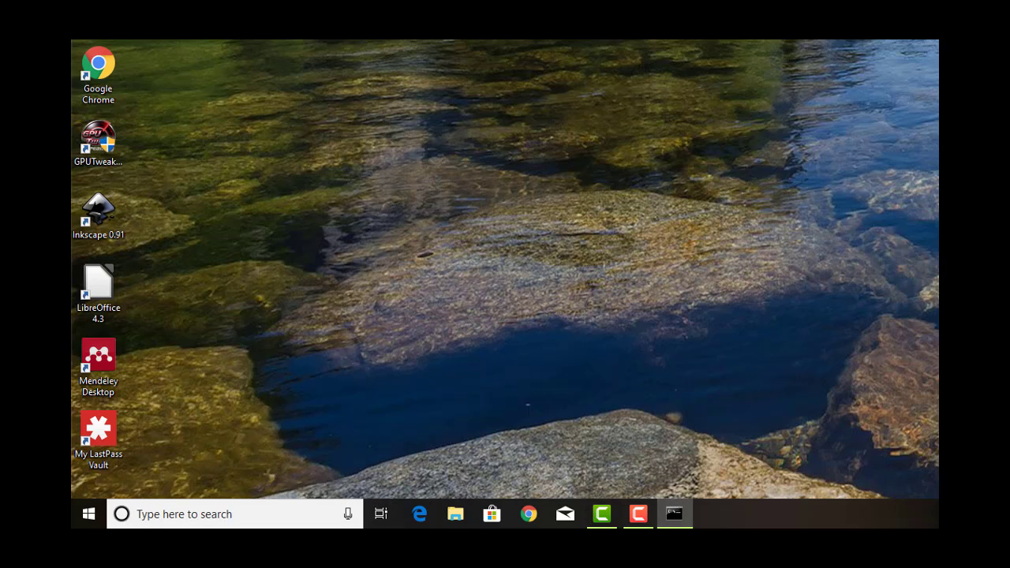
# Step: Start R from the Command Prompt and evaluate 1+1 to get 2
pyautogui.click(675, 514)
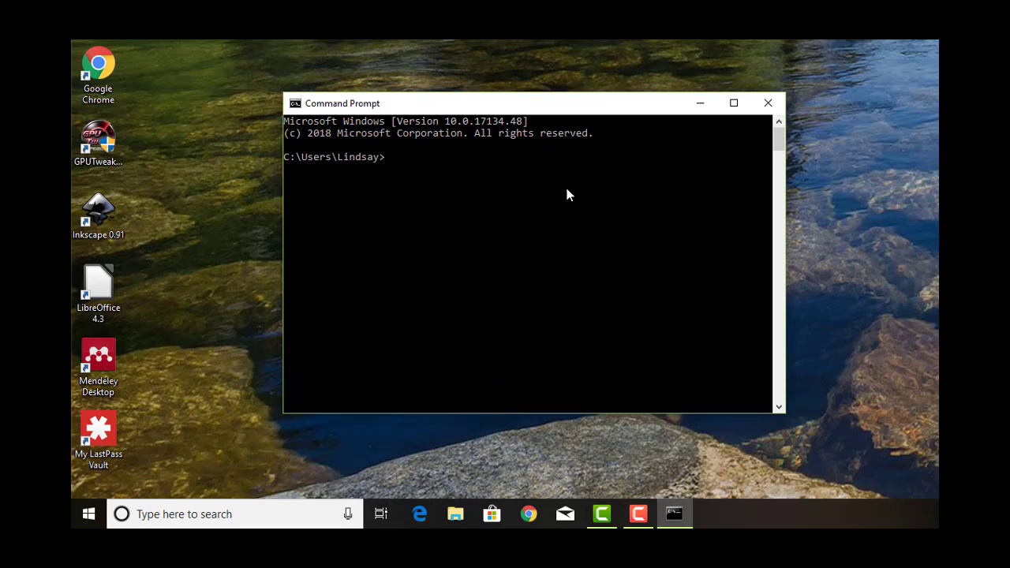
pyautogui.moveTo(474, 171)
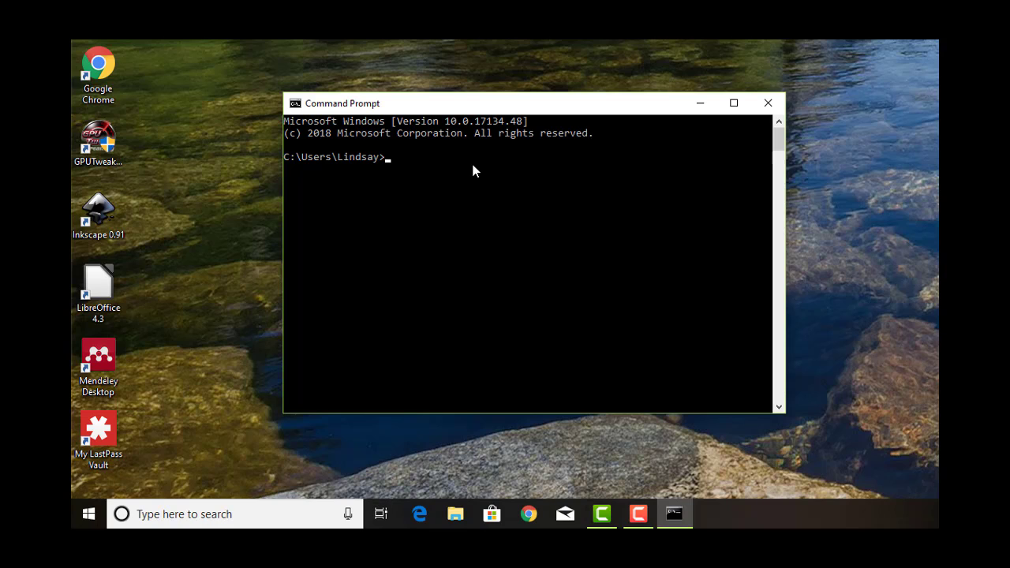
pyautogui.write('R')
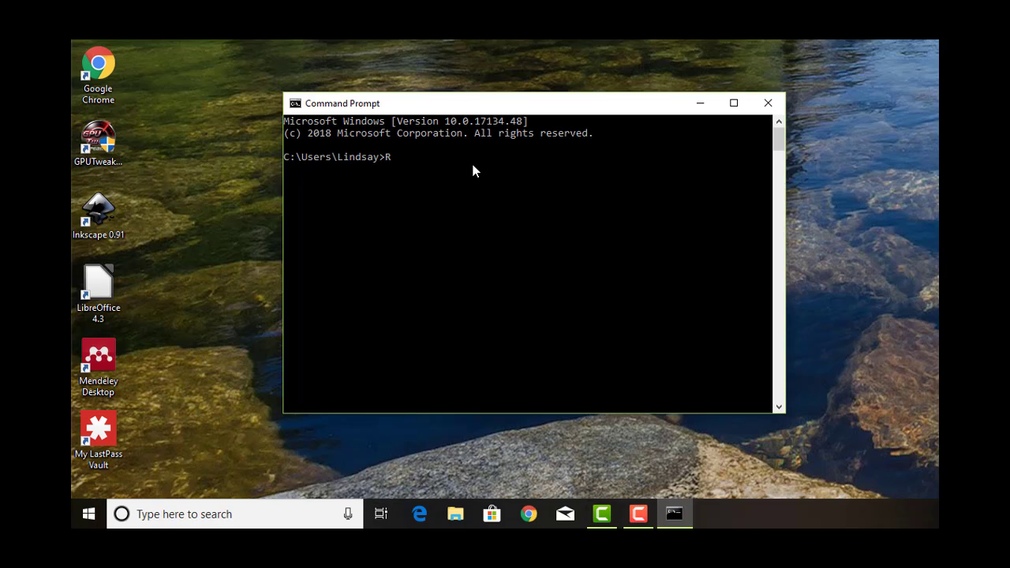
pyautogui.press('enter')
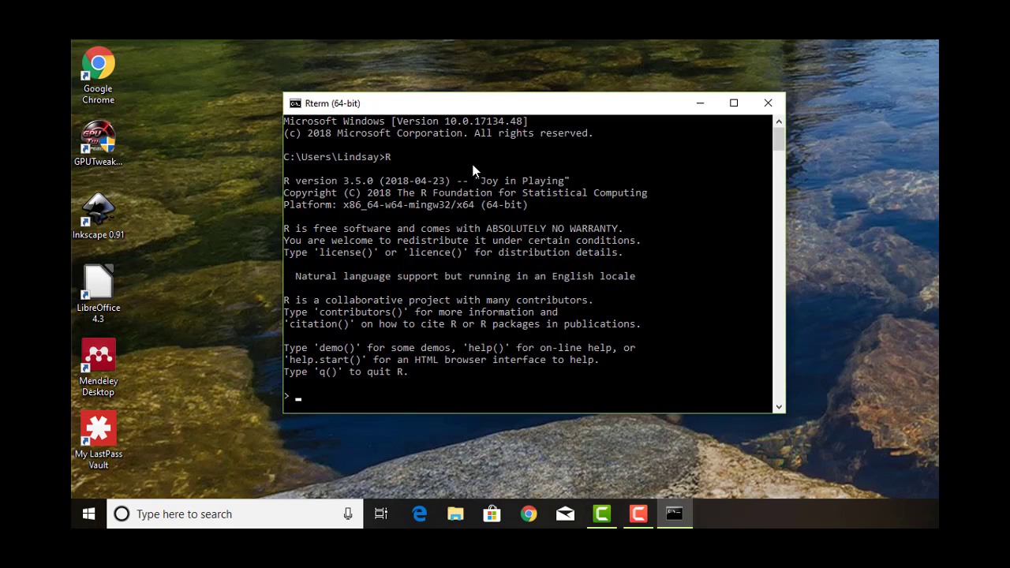
pyautogui.moveTo(382, 312)
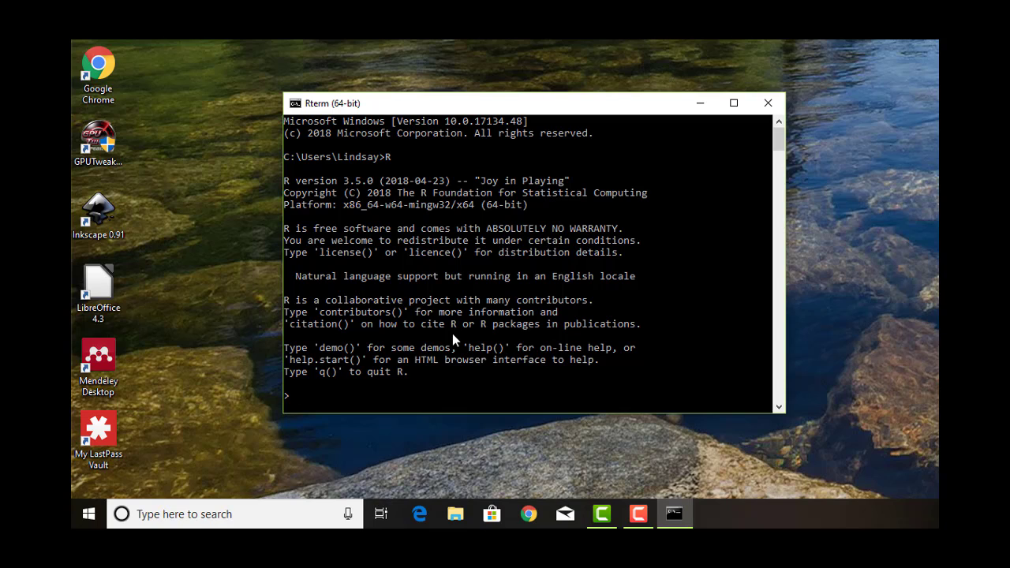
pyautogui.write('1')
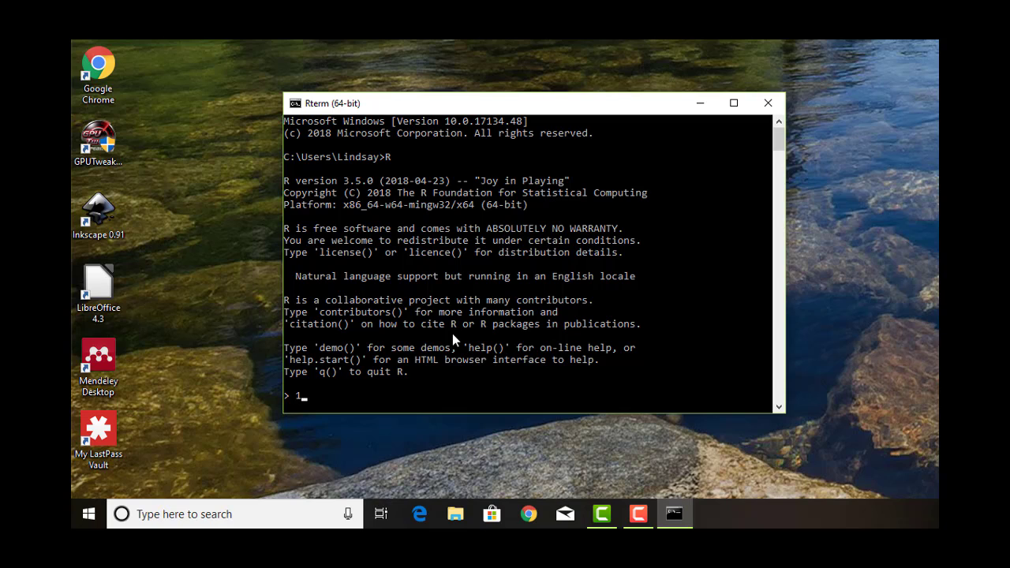
pyautogui.write('+1')
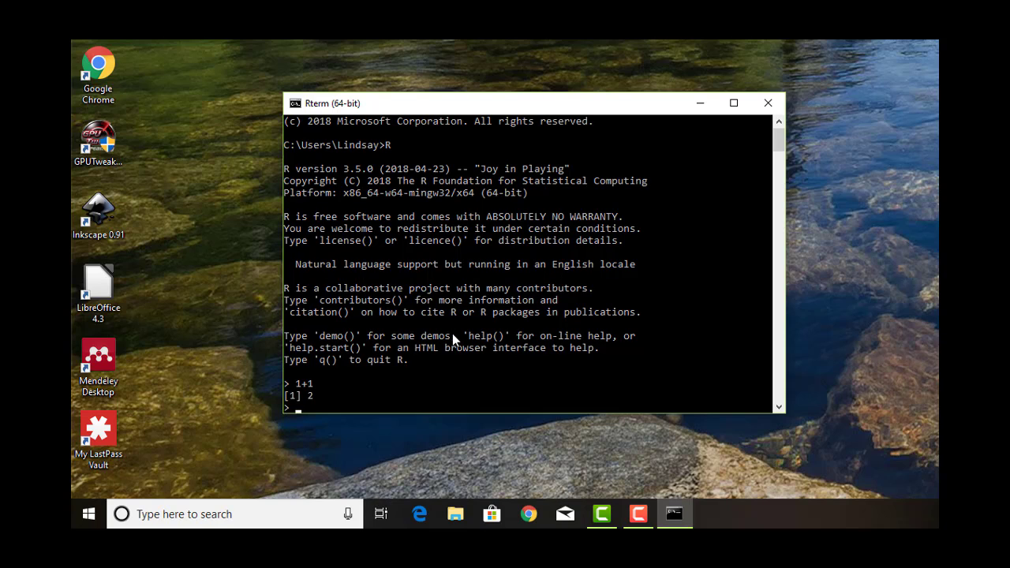
# Step: Quit R with q(), answering n so the workspace is not saved
pyautogui.write('q')
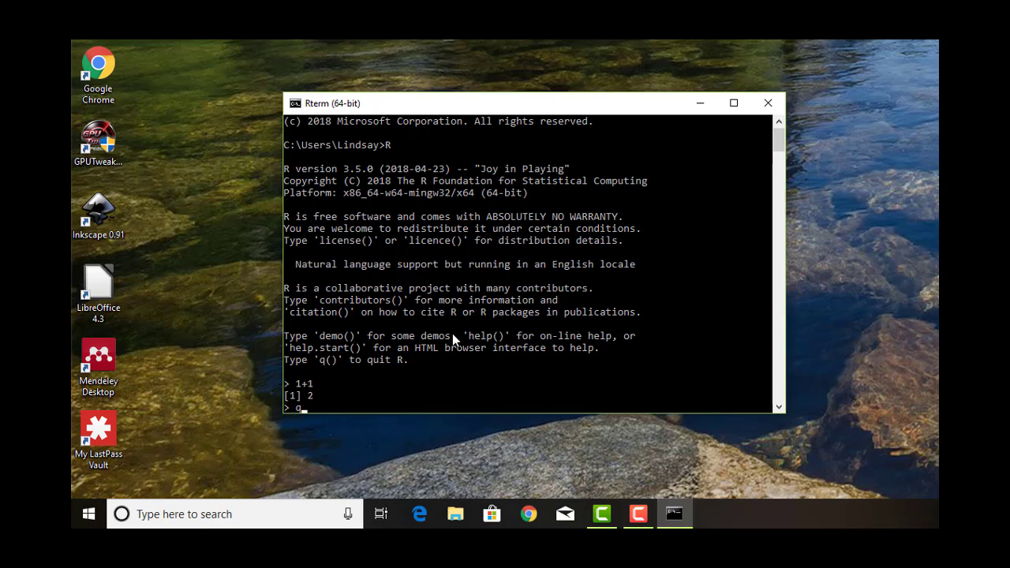
pyautogui.write('()')
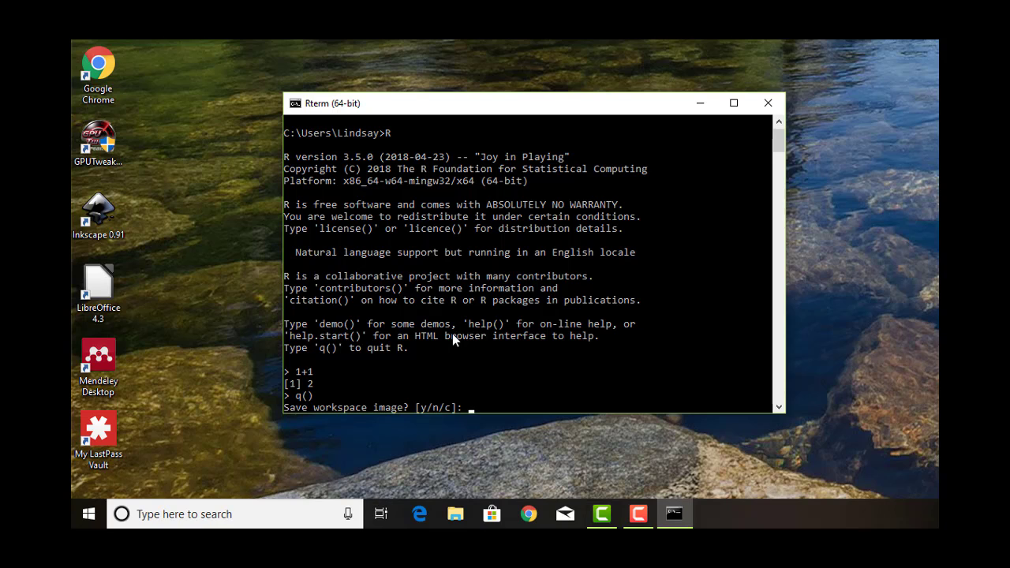
pyautogui.write('n')
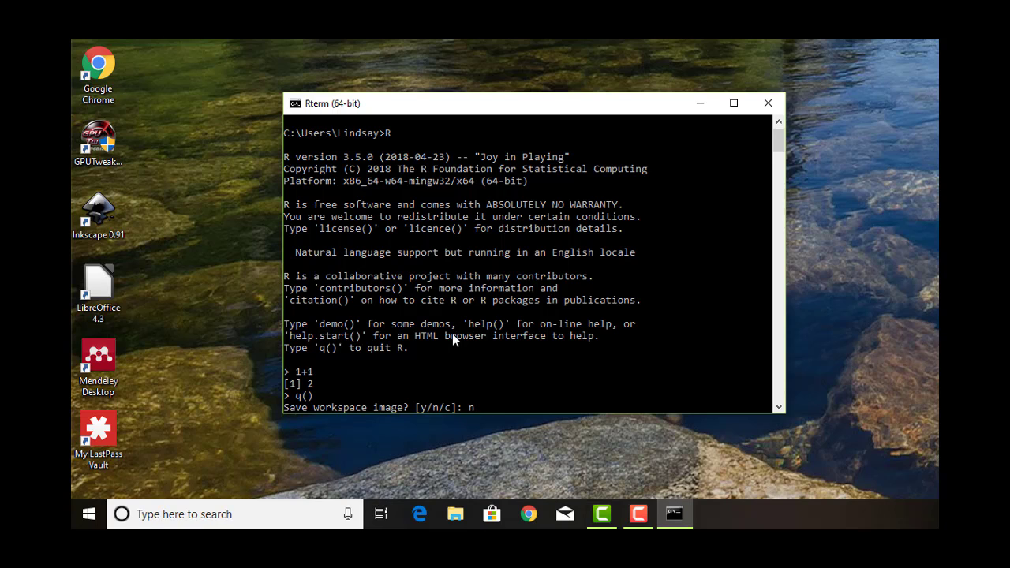
pyautogui.press('Return')
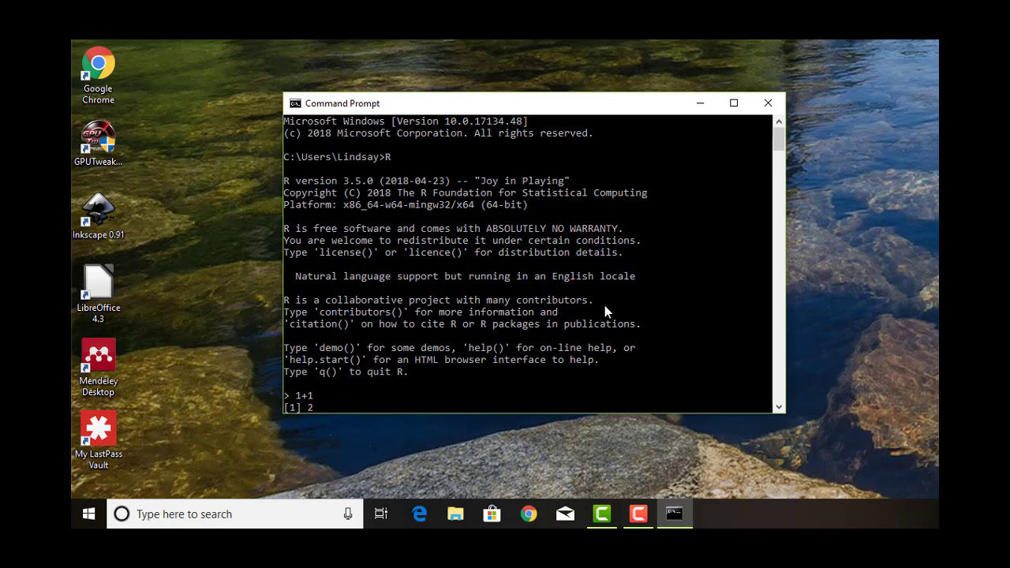
# Step: Enter stray text q(), R and S at the shell, which reports S as not recognized
pyautogui.write('q()')
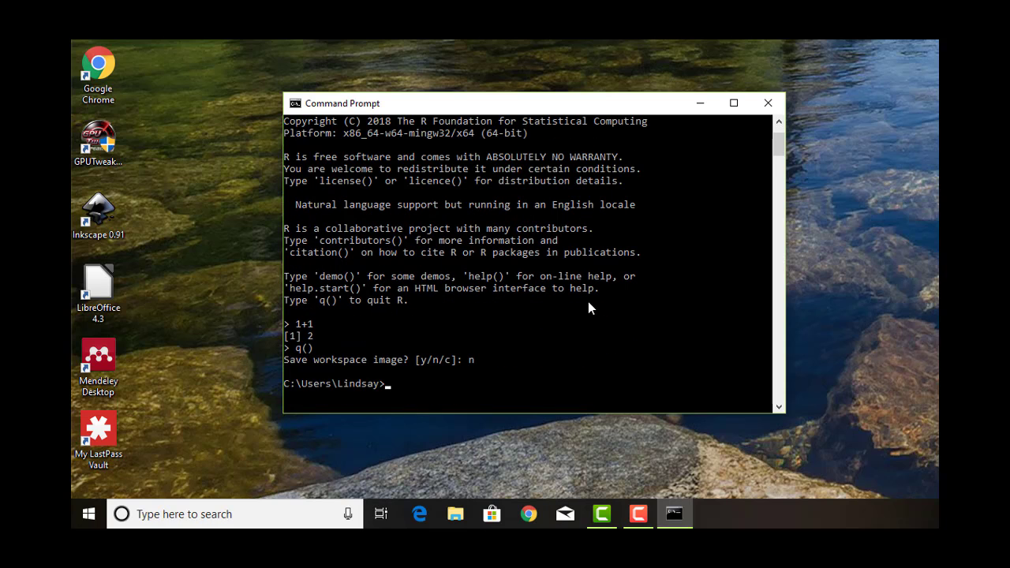
pyautogui.write('R')
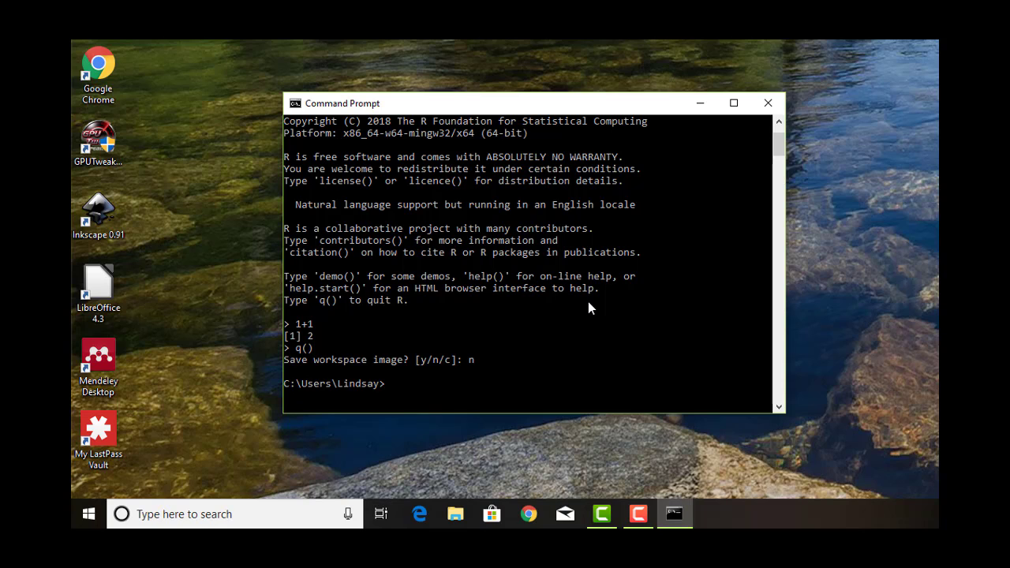
pyautogui.write('S')
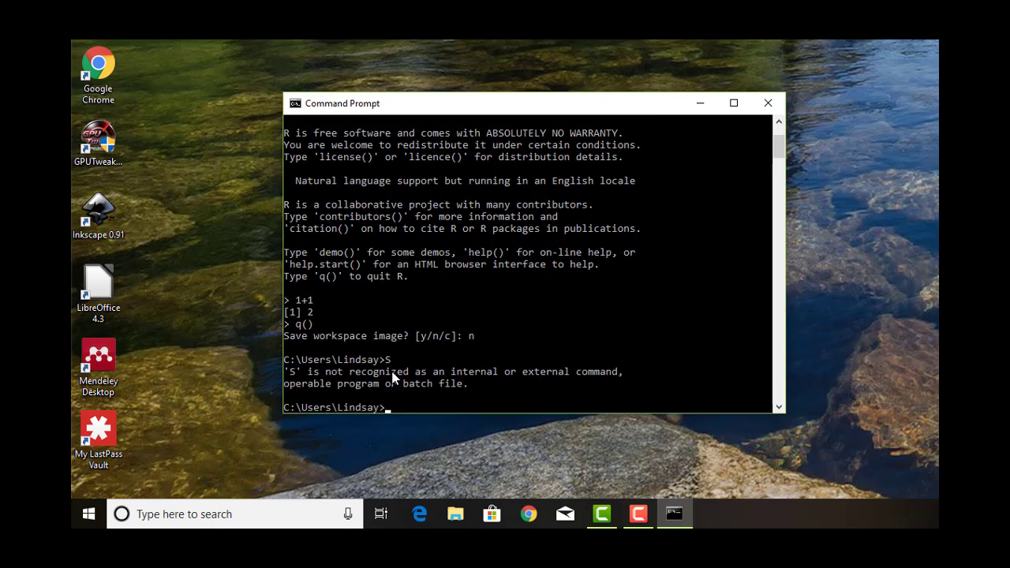
pyautogui.moveTo(517, 391)
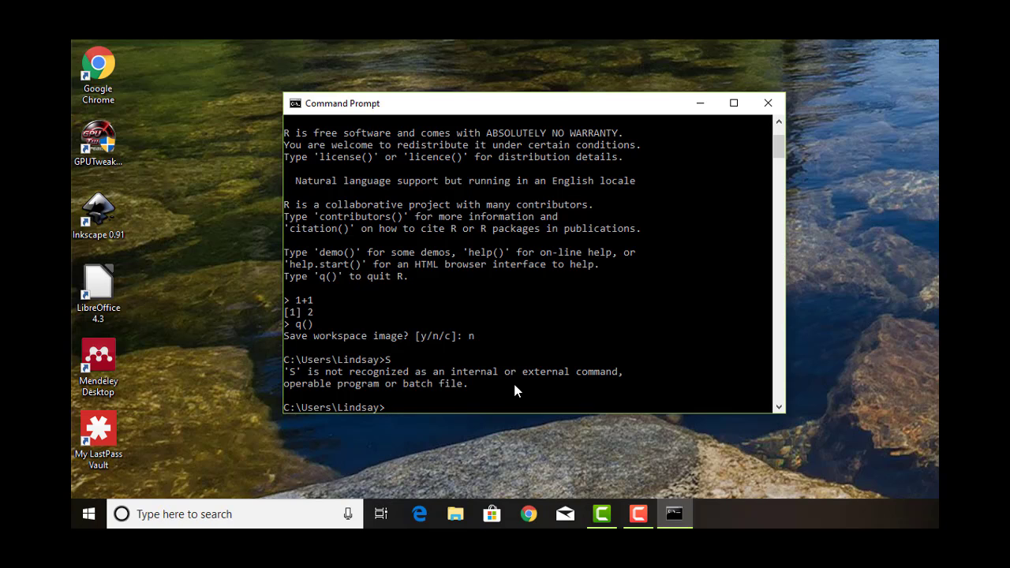
pyautogui.moveTo(660, 136)
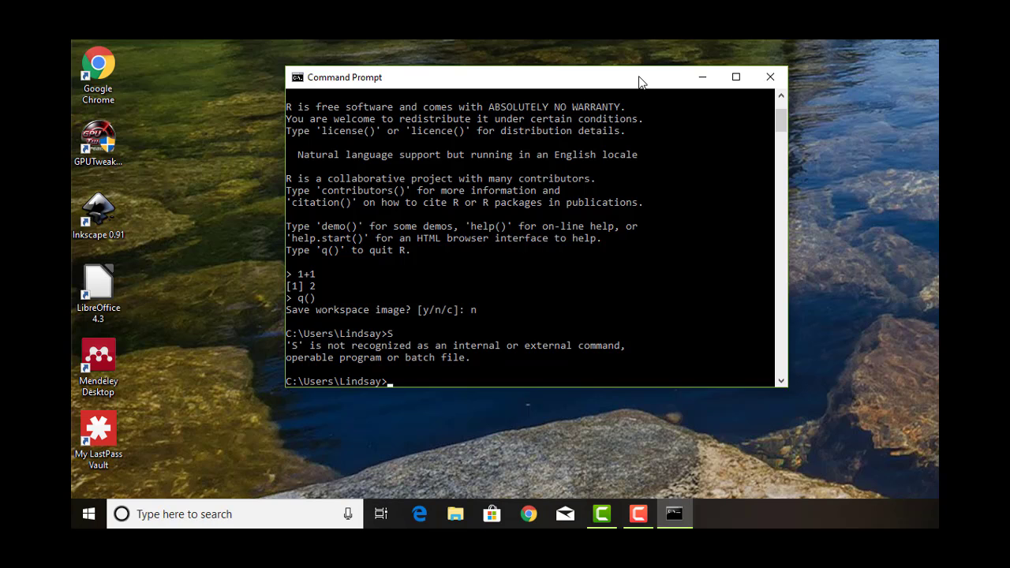
pyautogui.moveTo(770, 77)
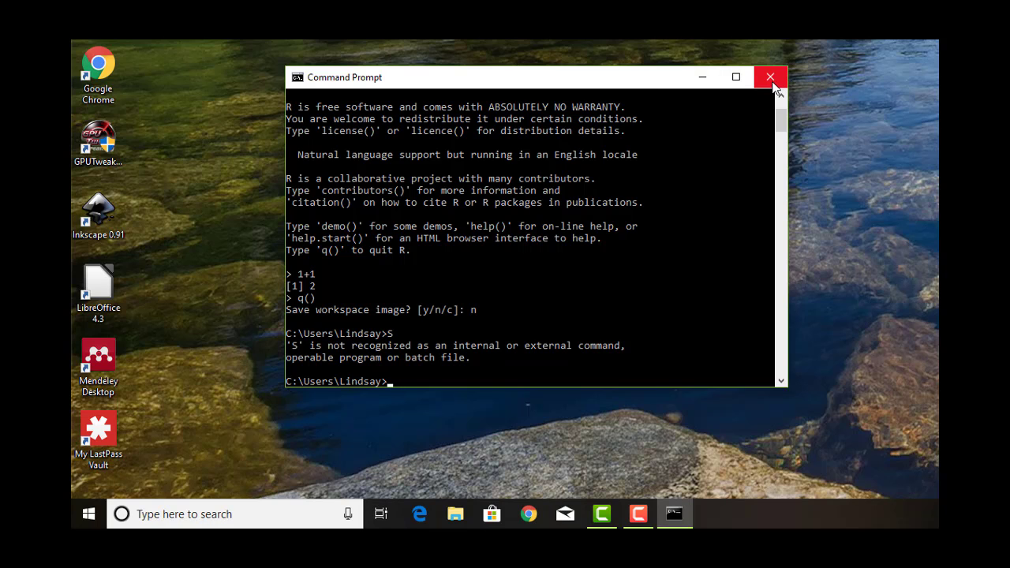